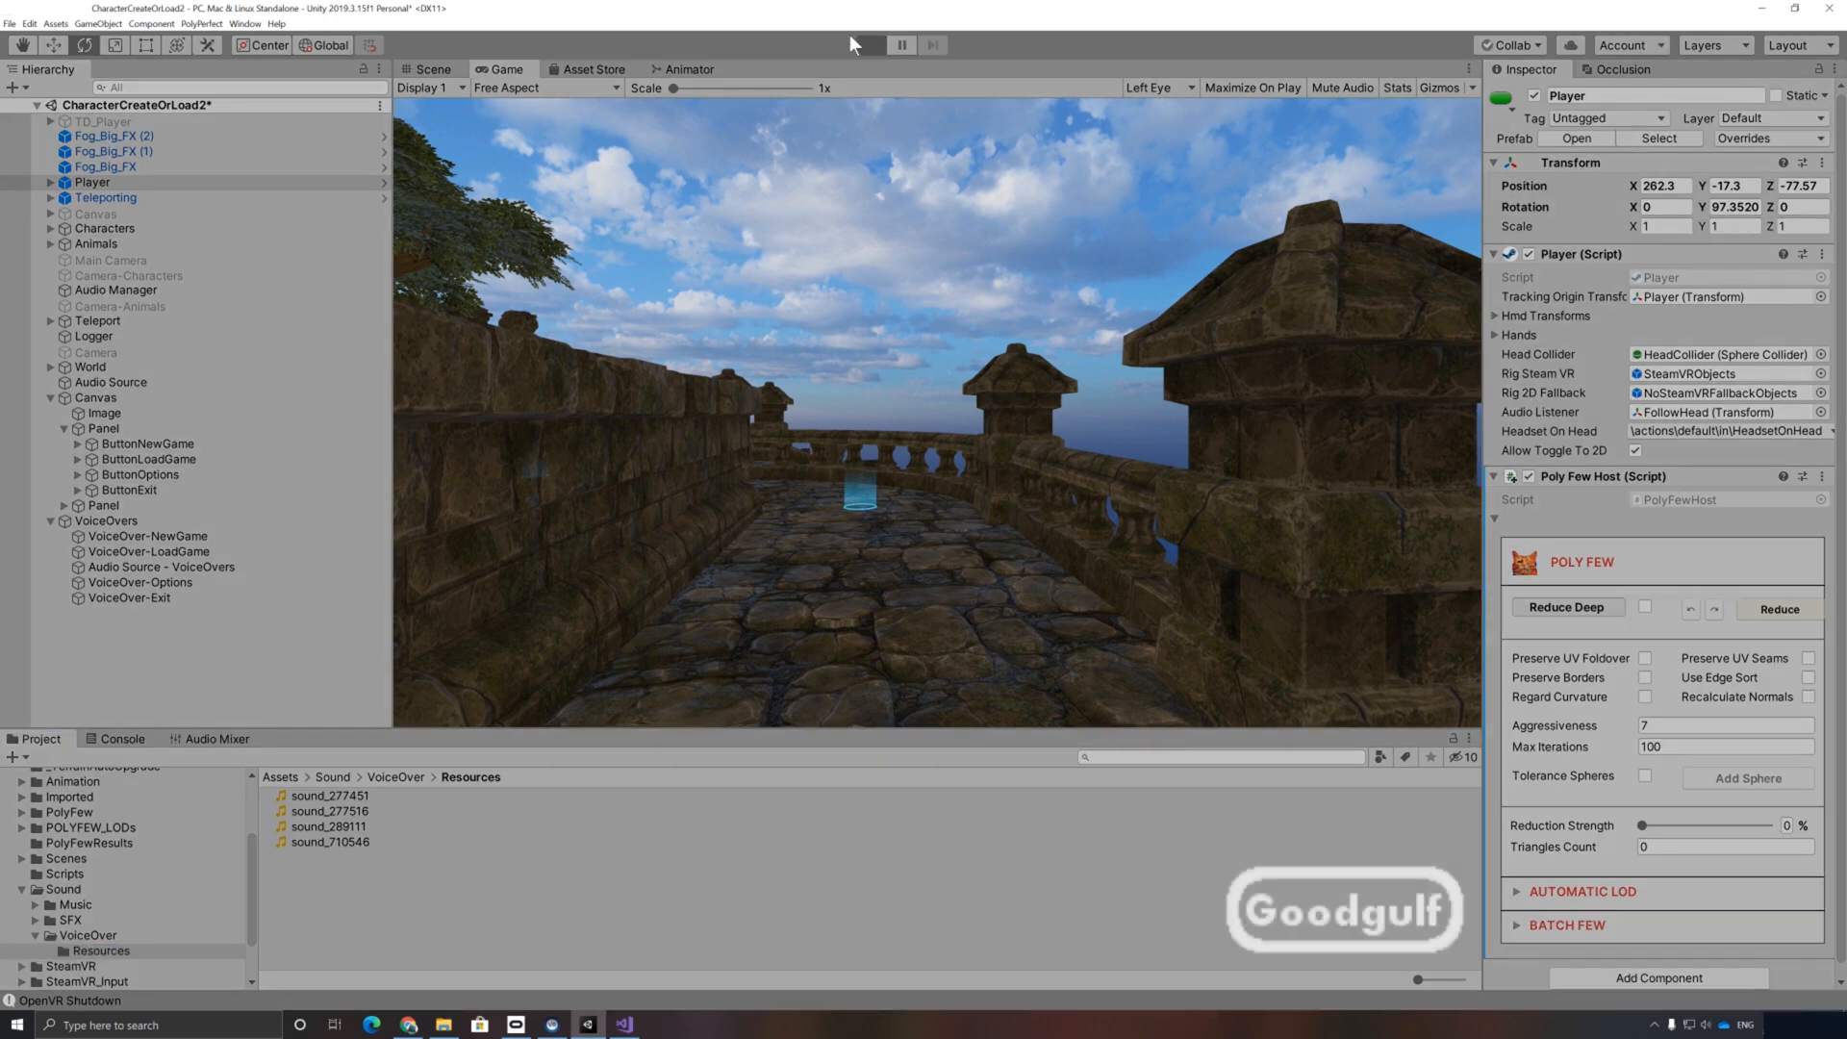
Step: Stop the running game preview to return to the scene with the VR menu panel
left_click(867, 44)
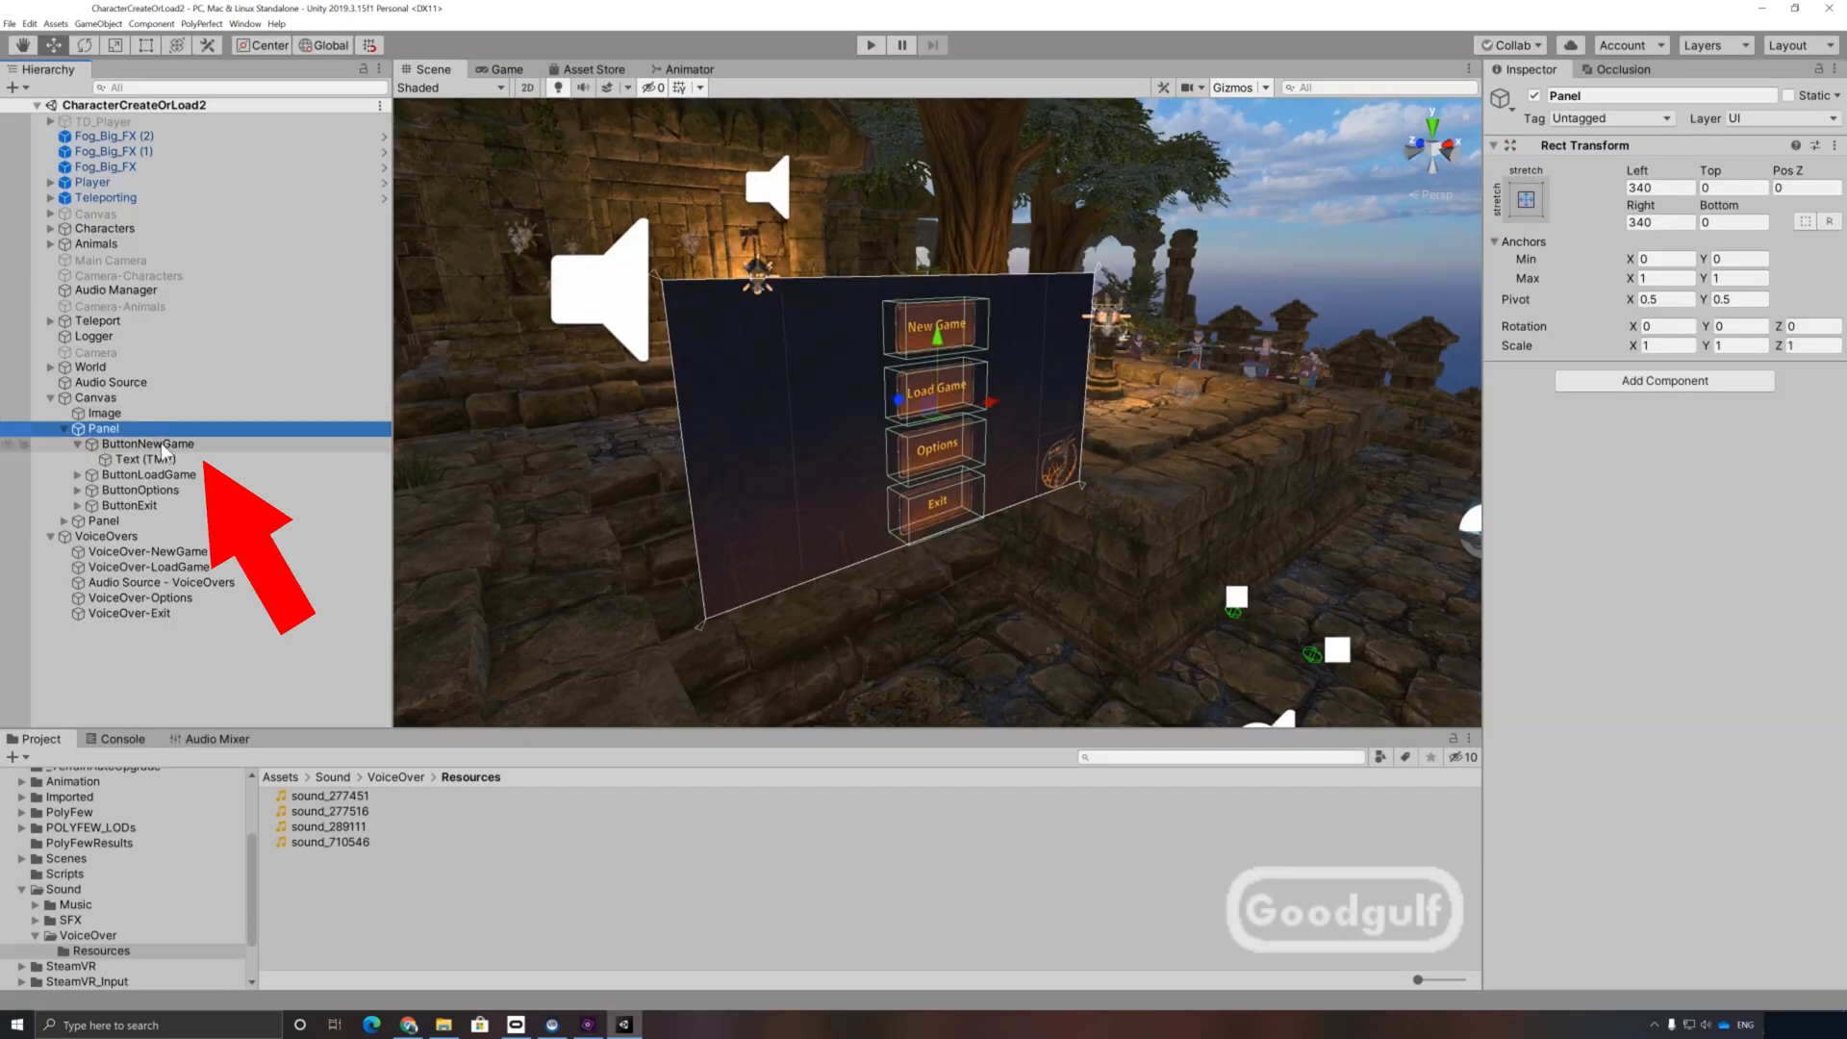
left_click(147, 444)
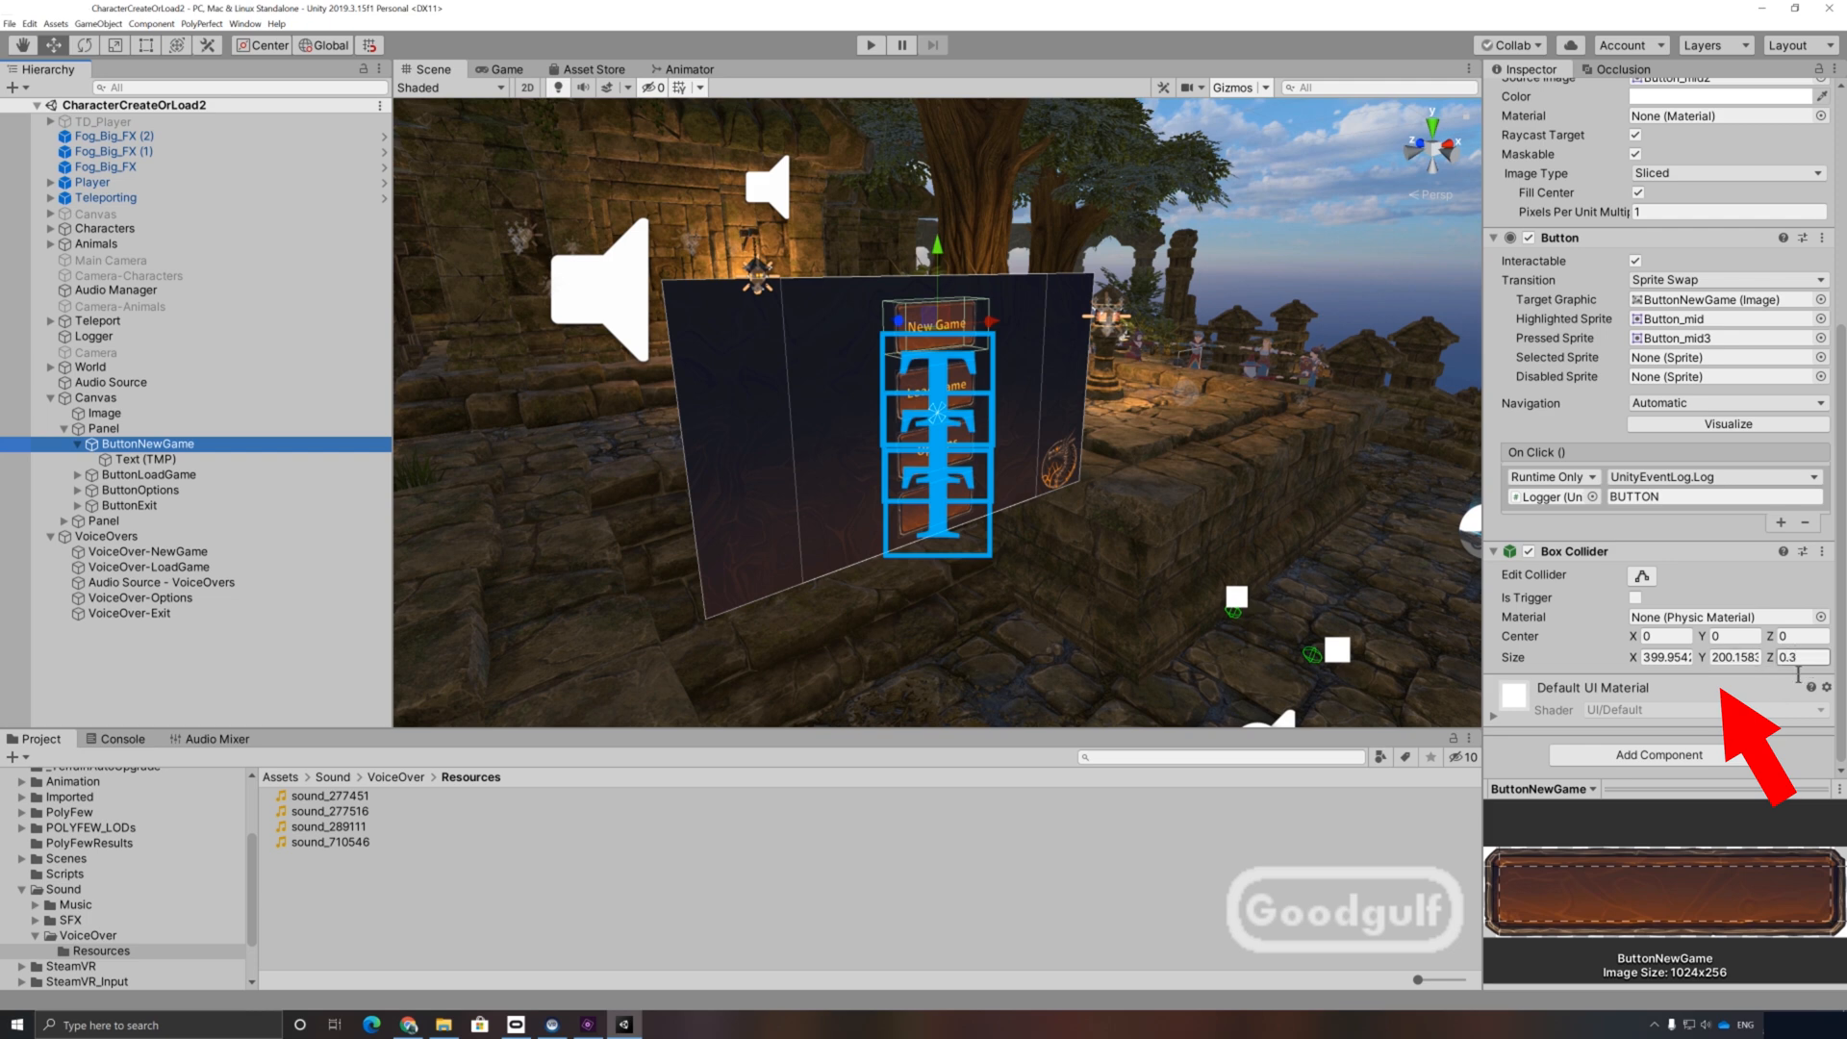
mouse_move(127, 637)
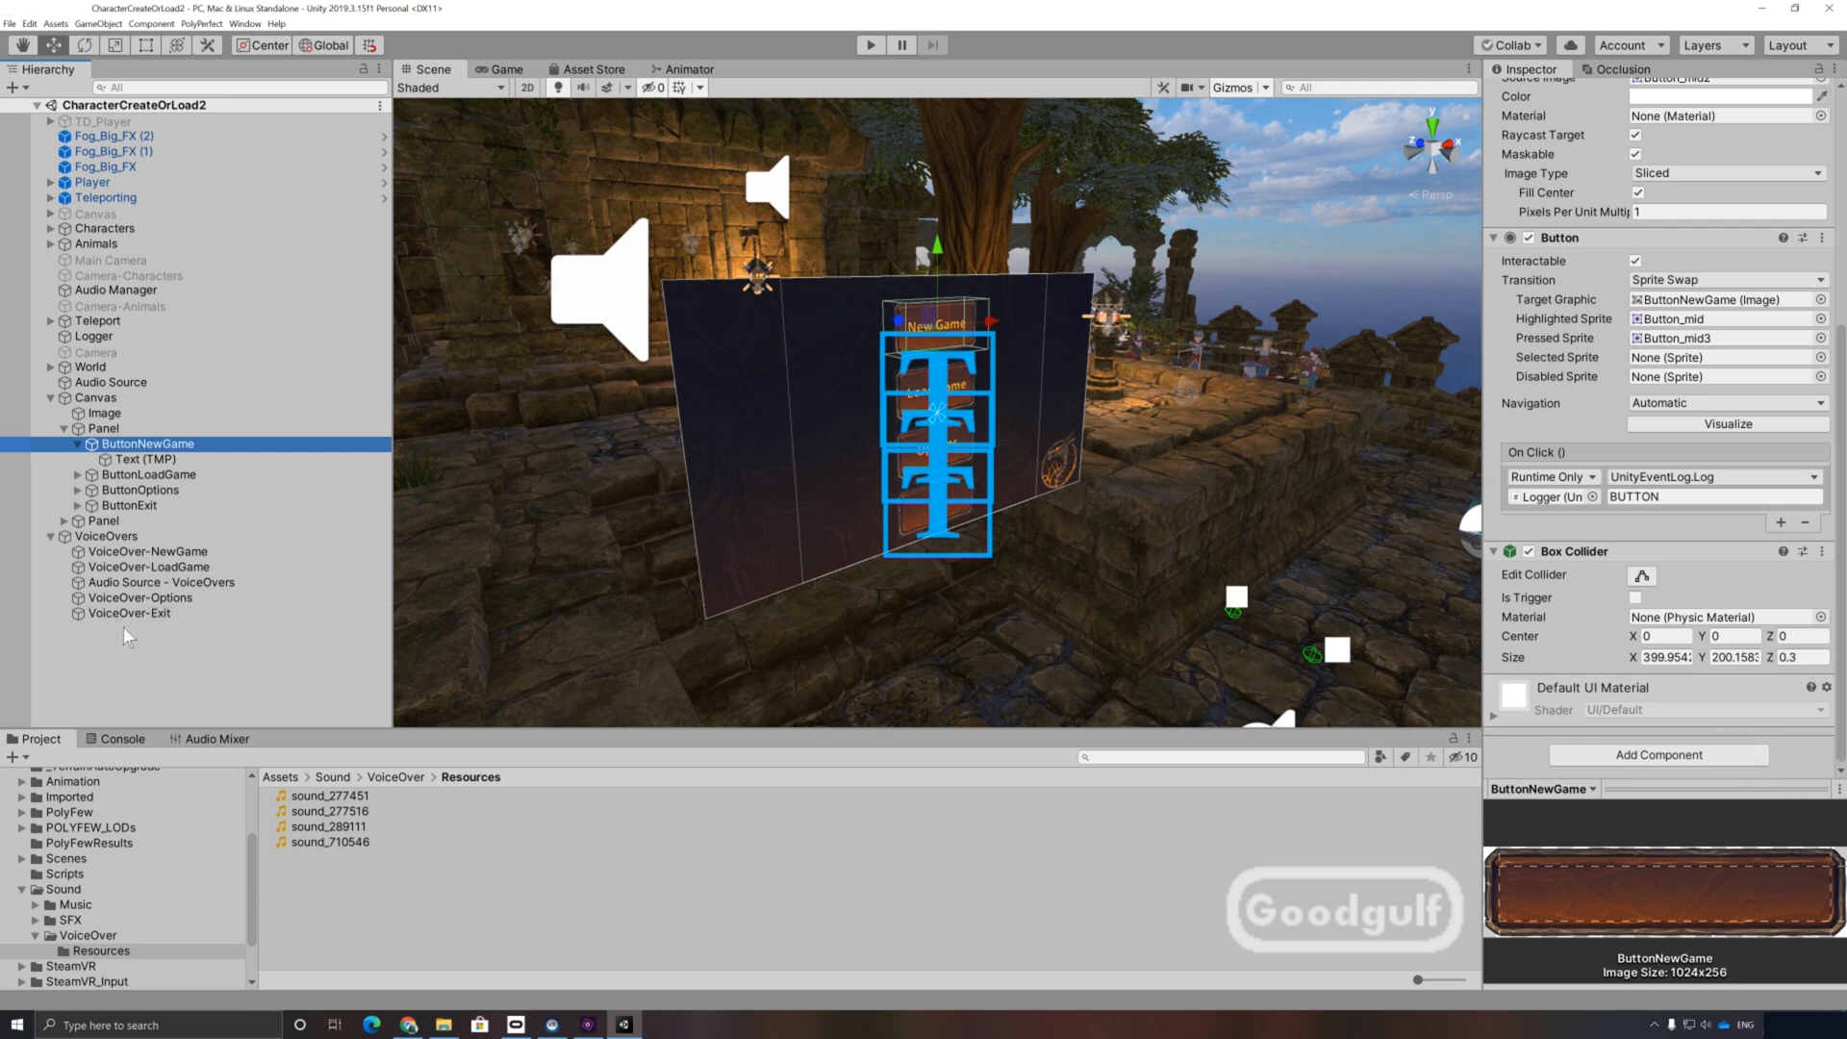
left_click(148, 552)
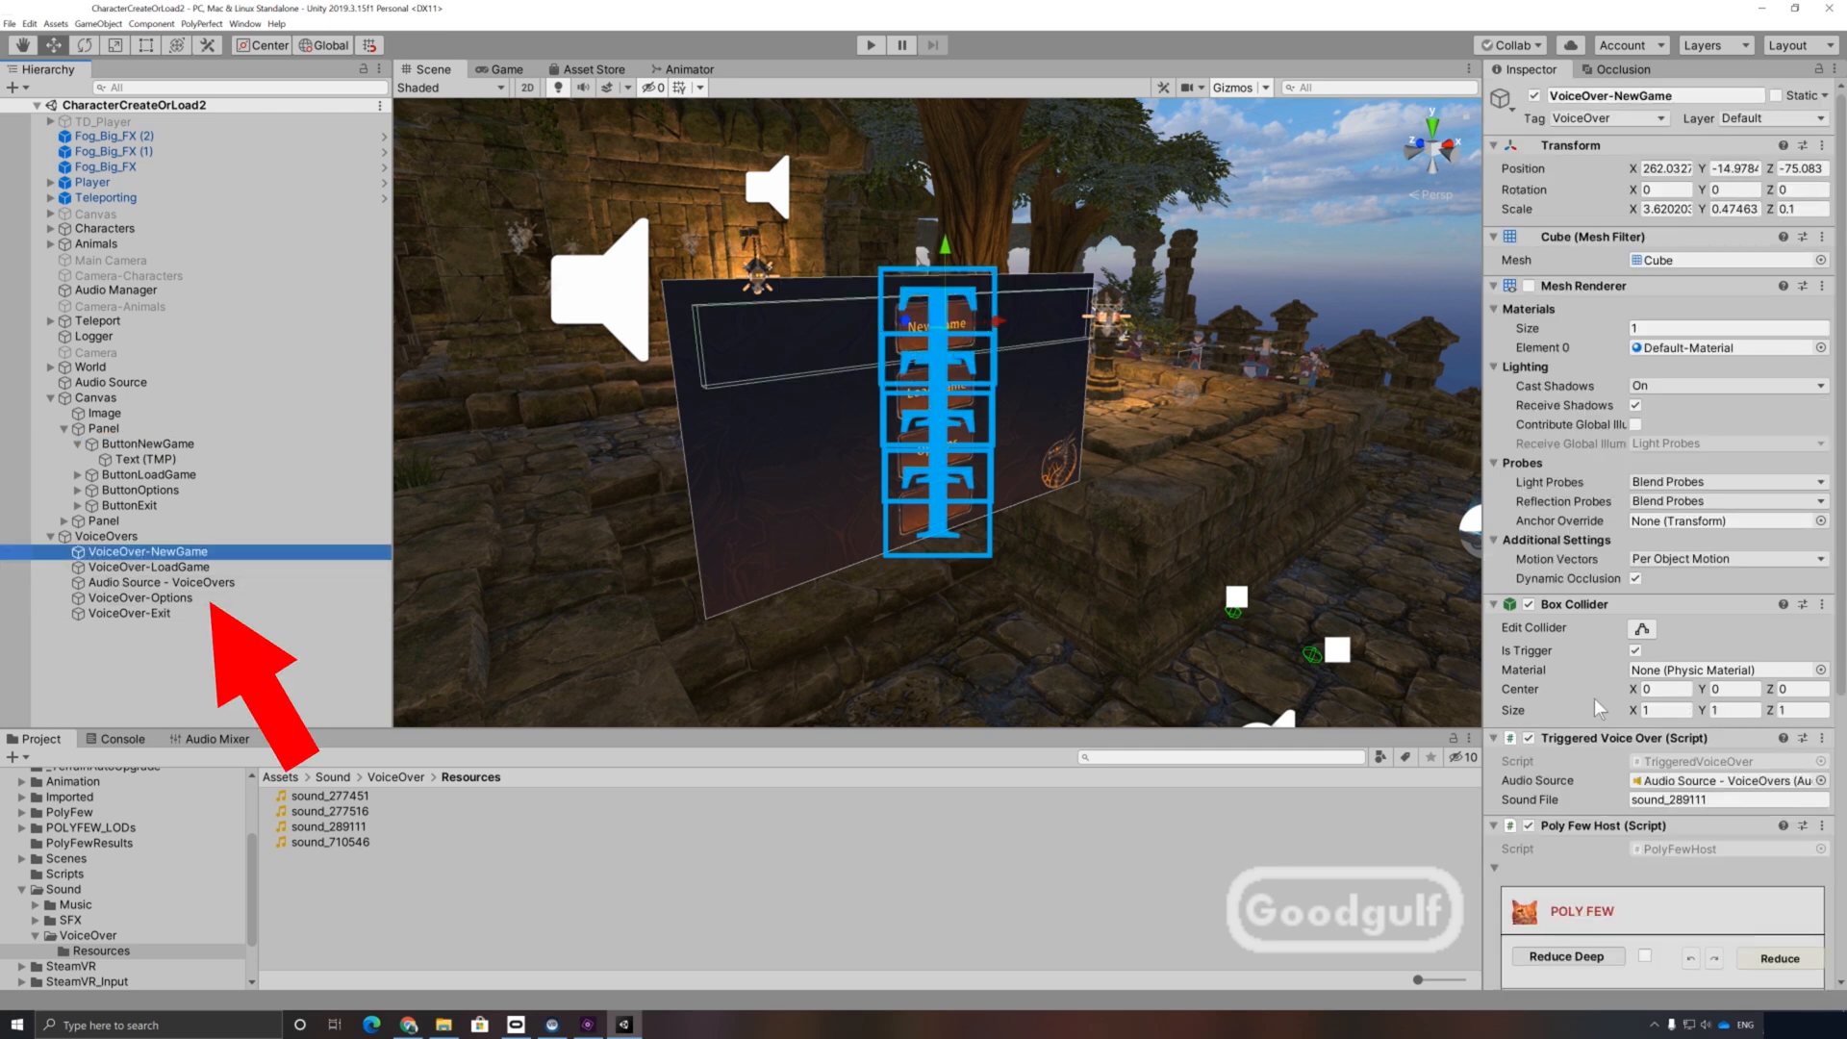
mouse_move(1529, 689)
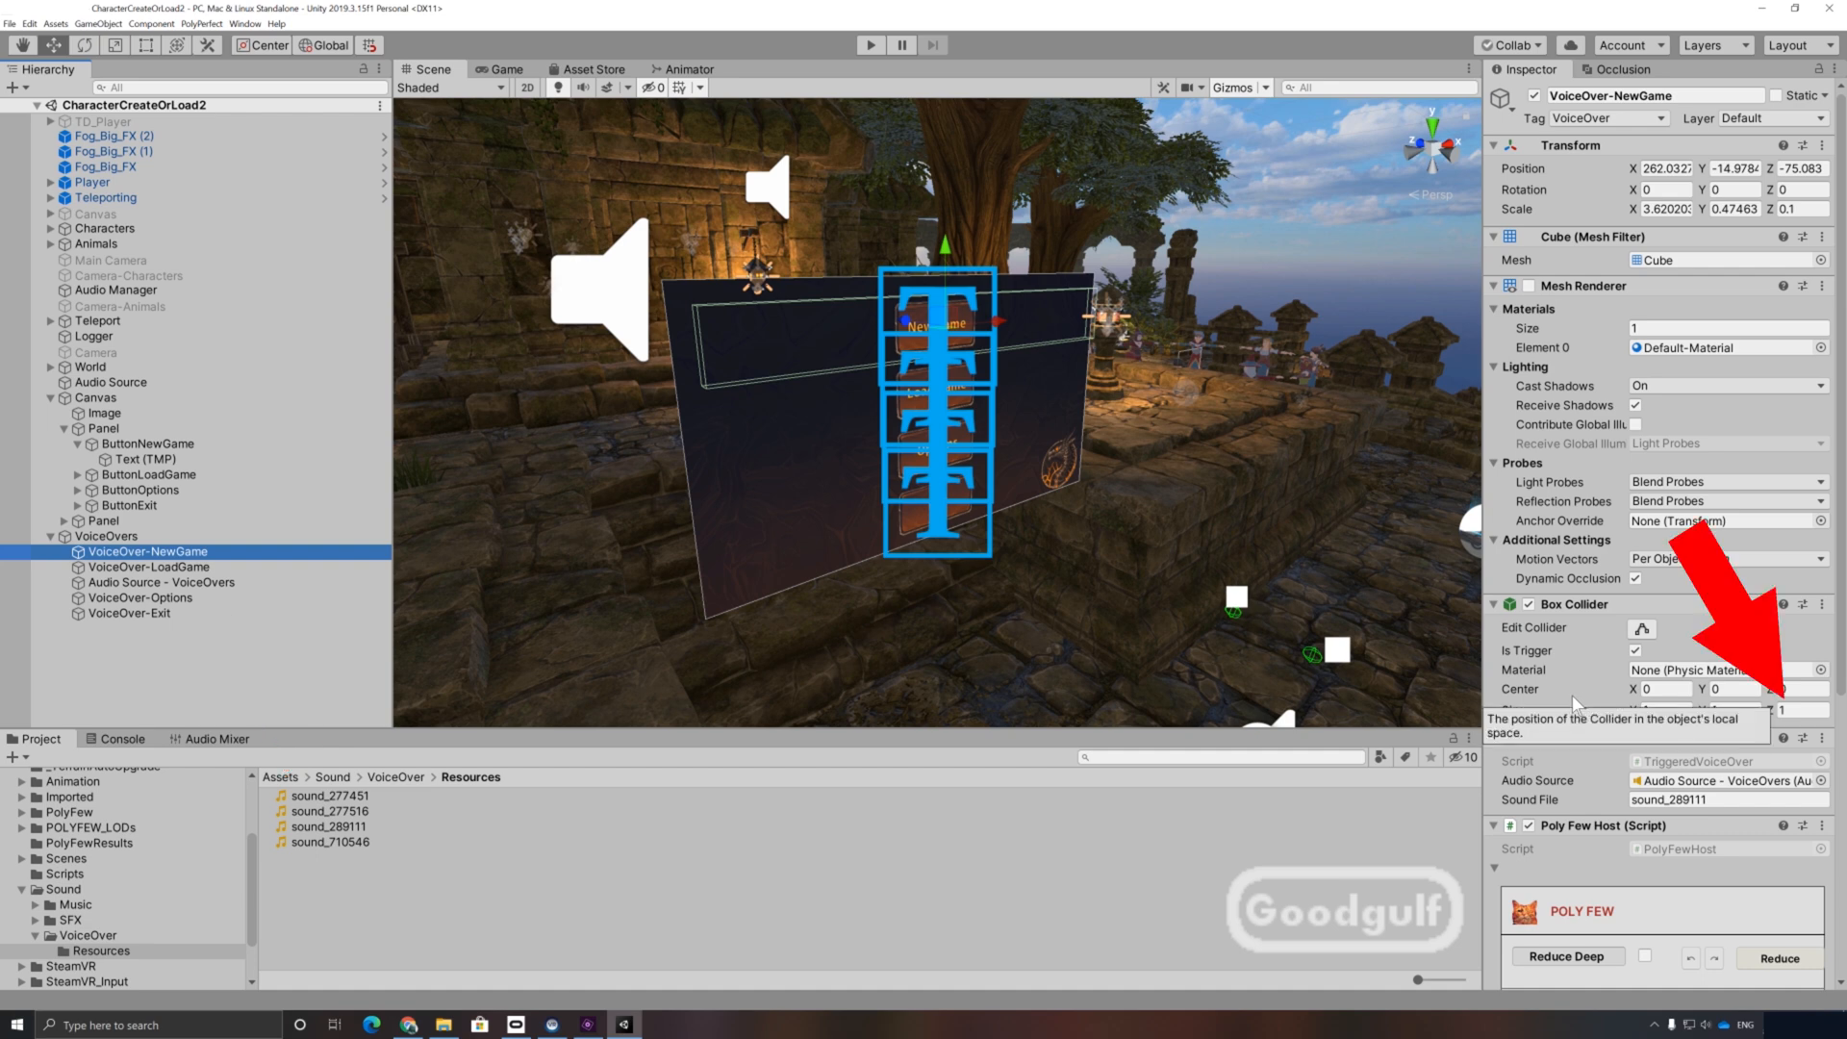
mouse_move(1574, 710)
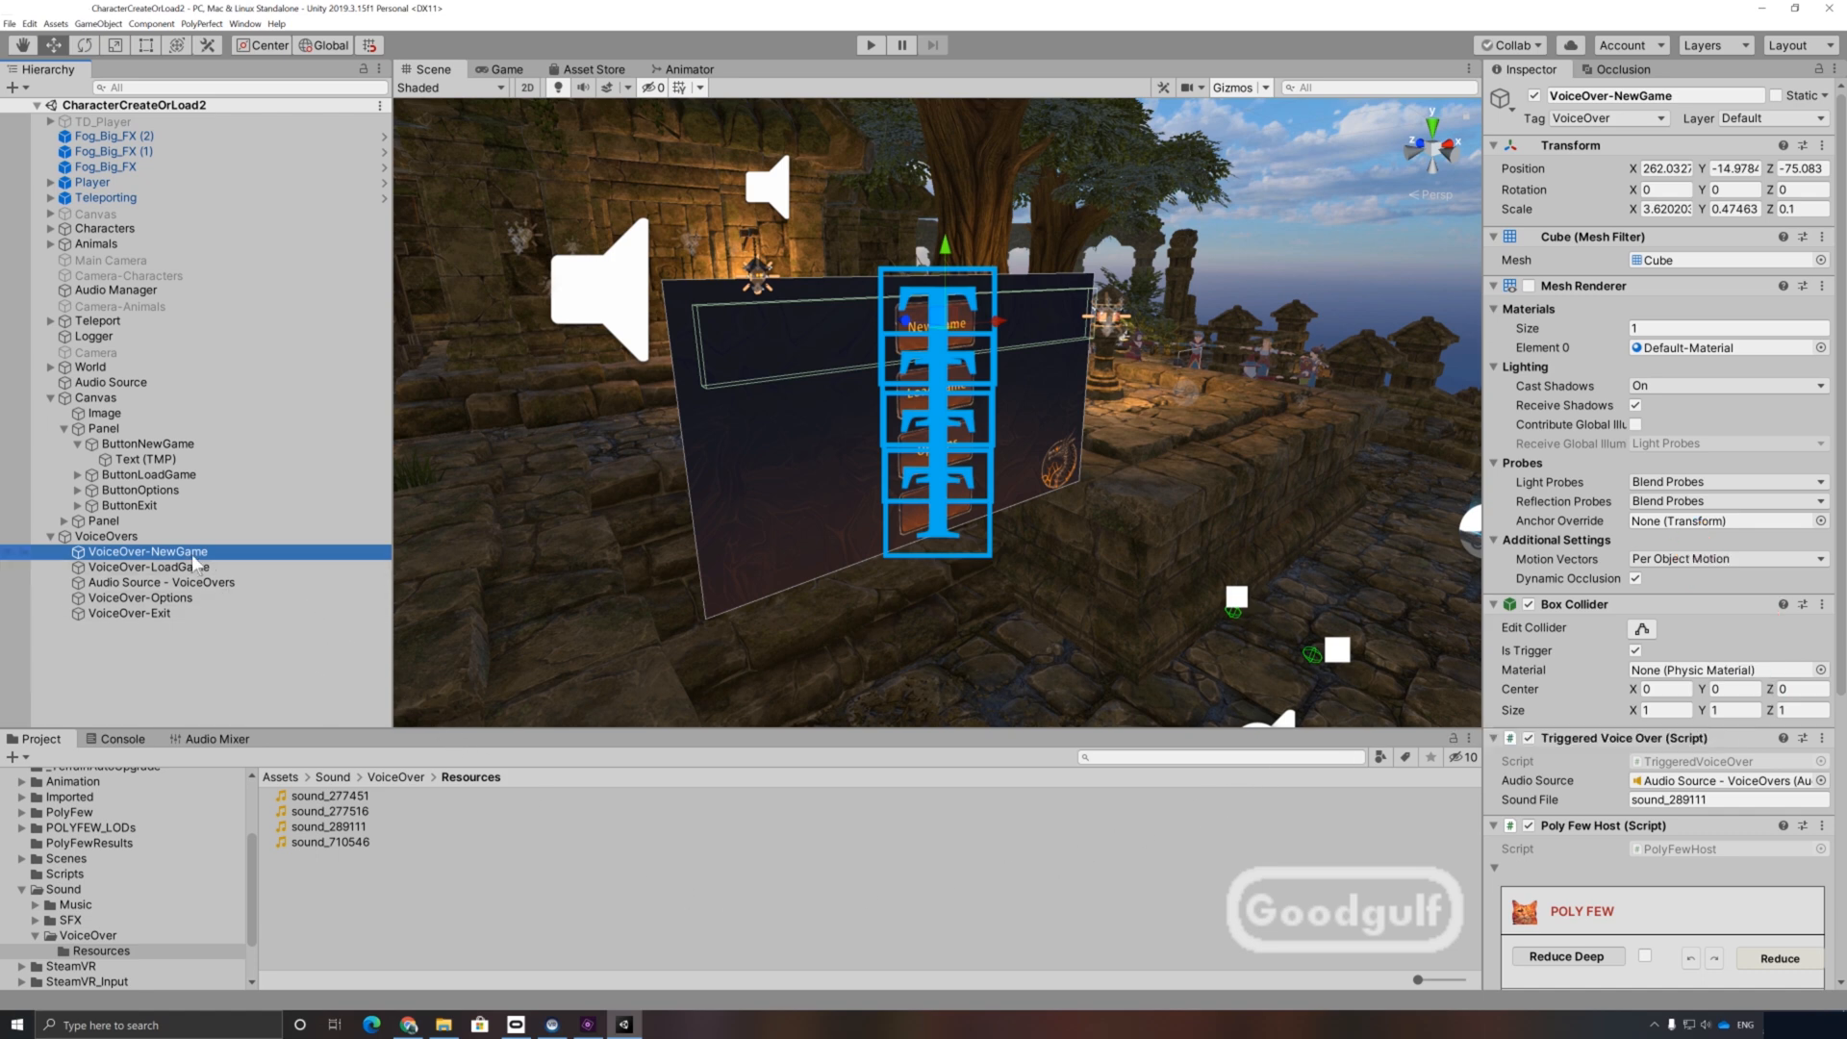
left_click(149, 474)
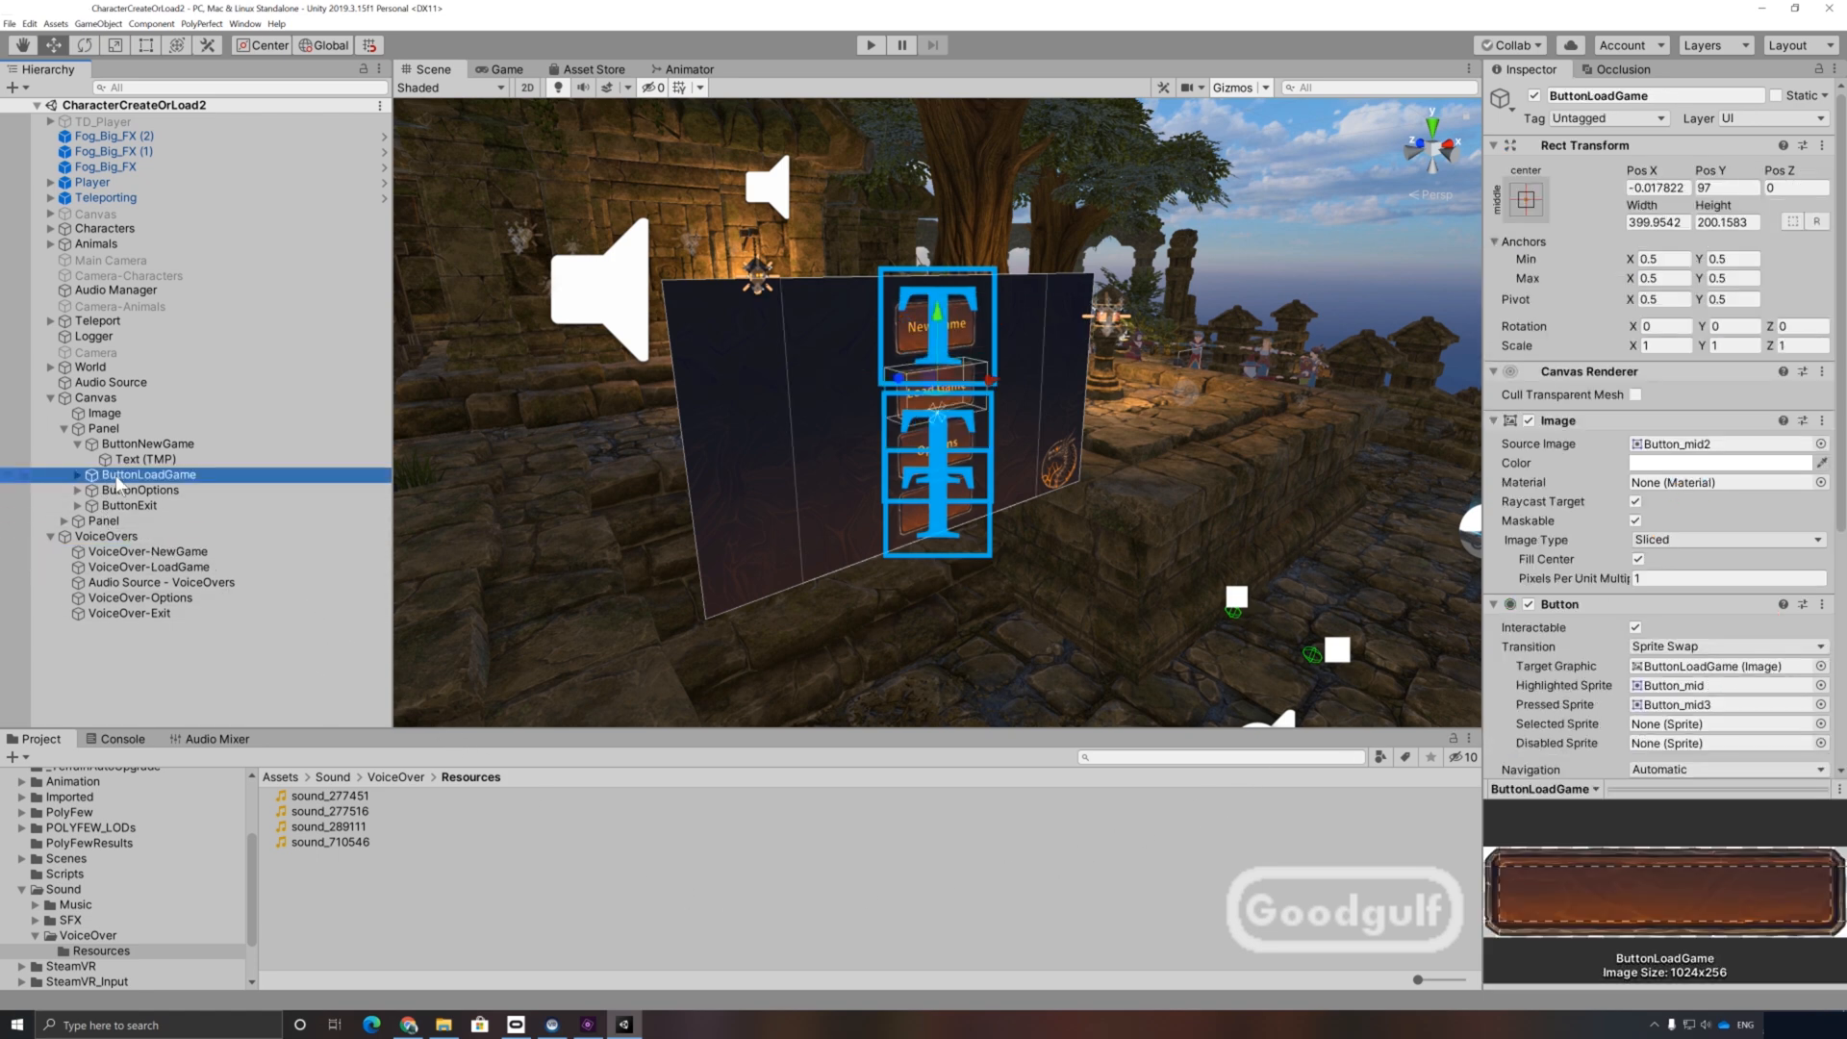
left_click(139, 488)
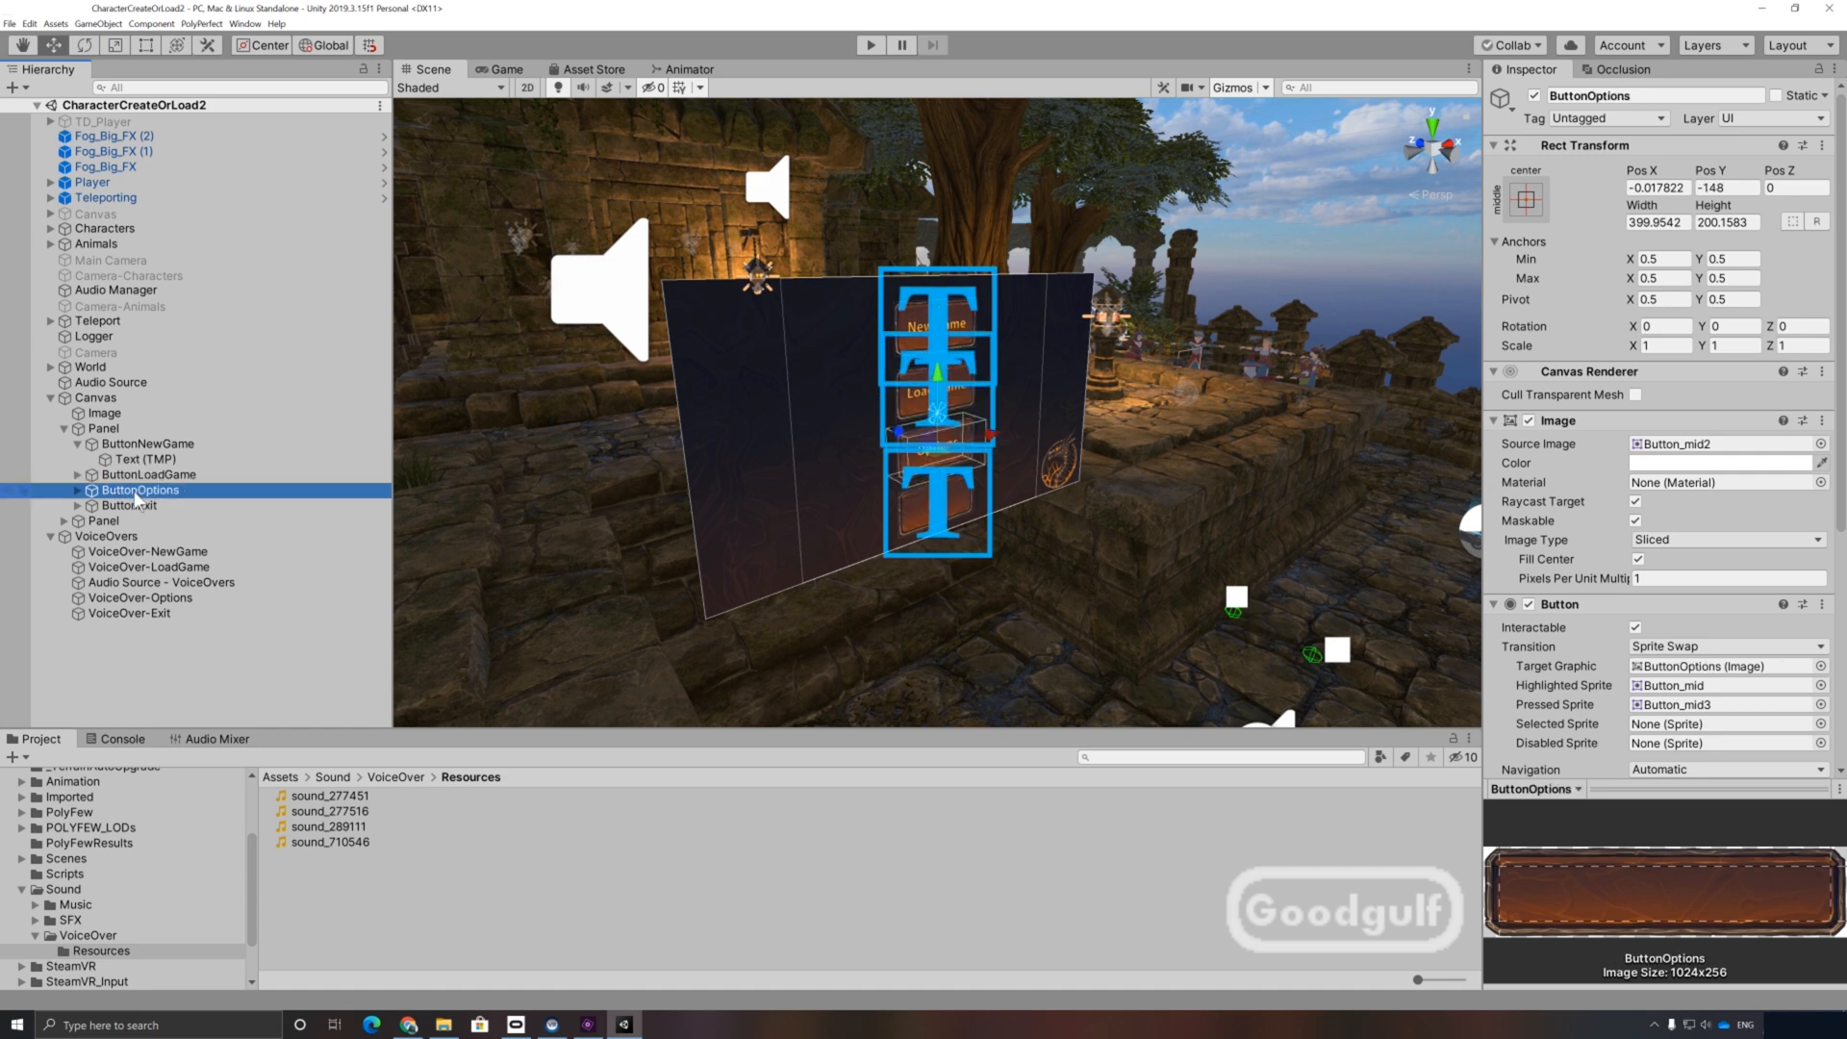
left_click(102, 521)
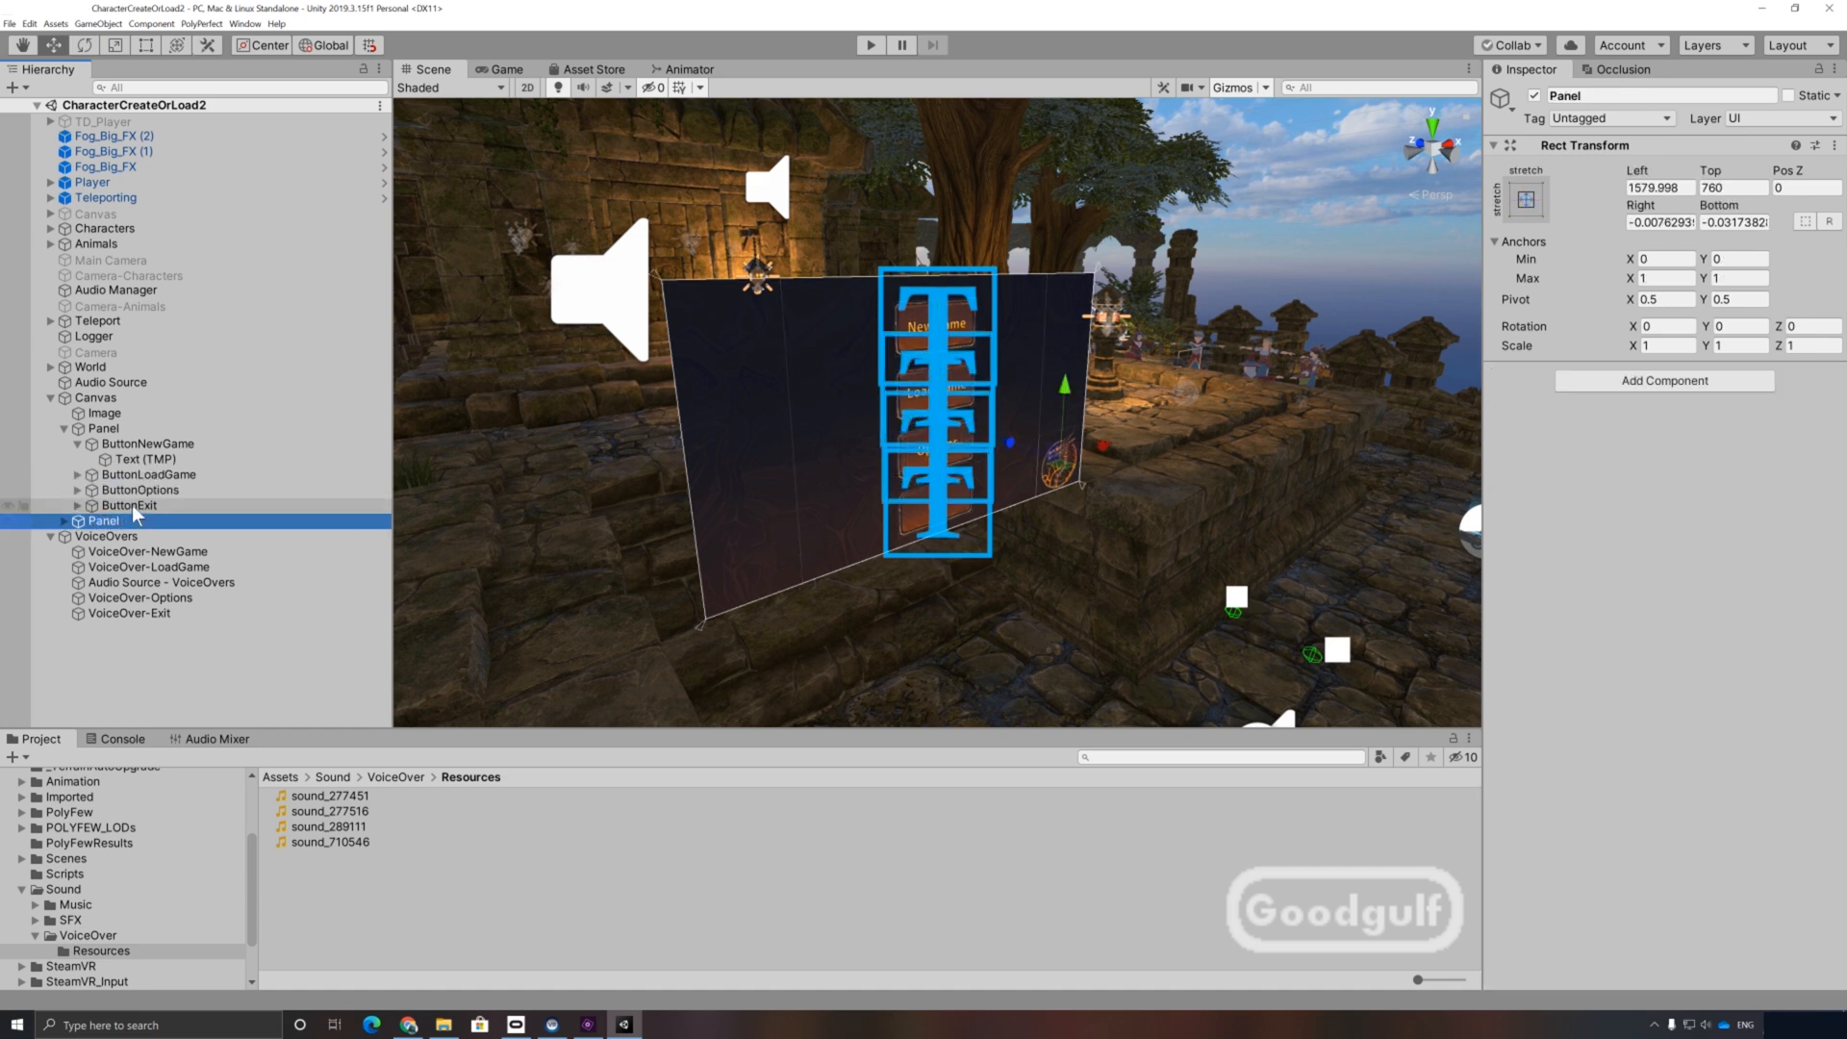
left_click(129, 504)
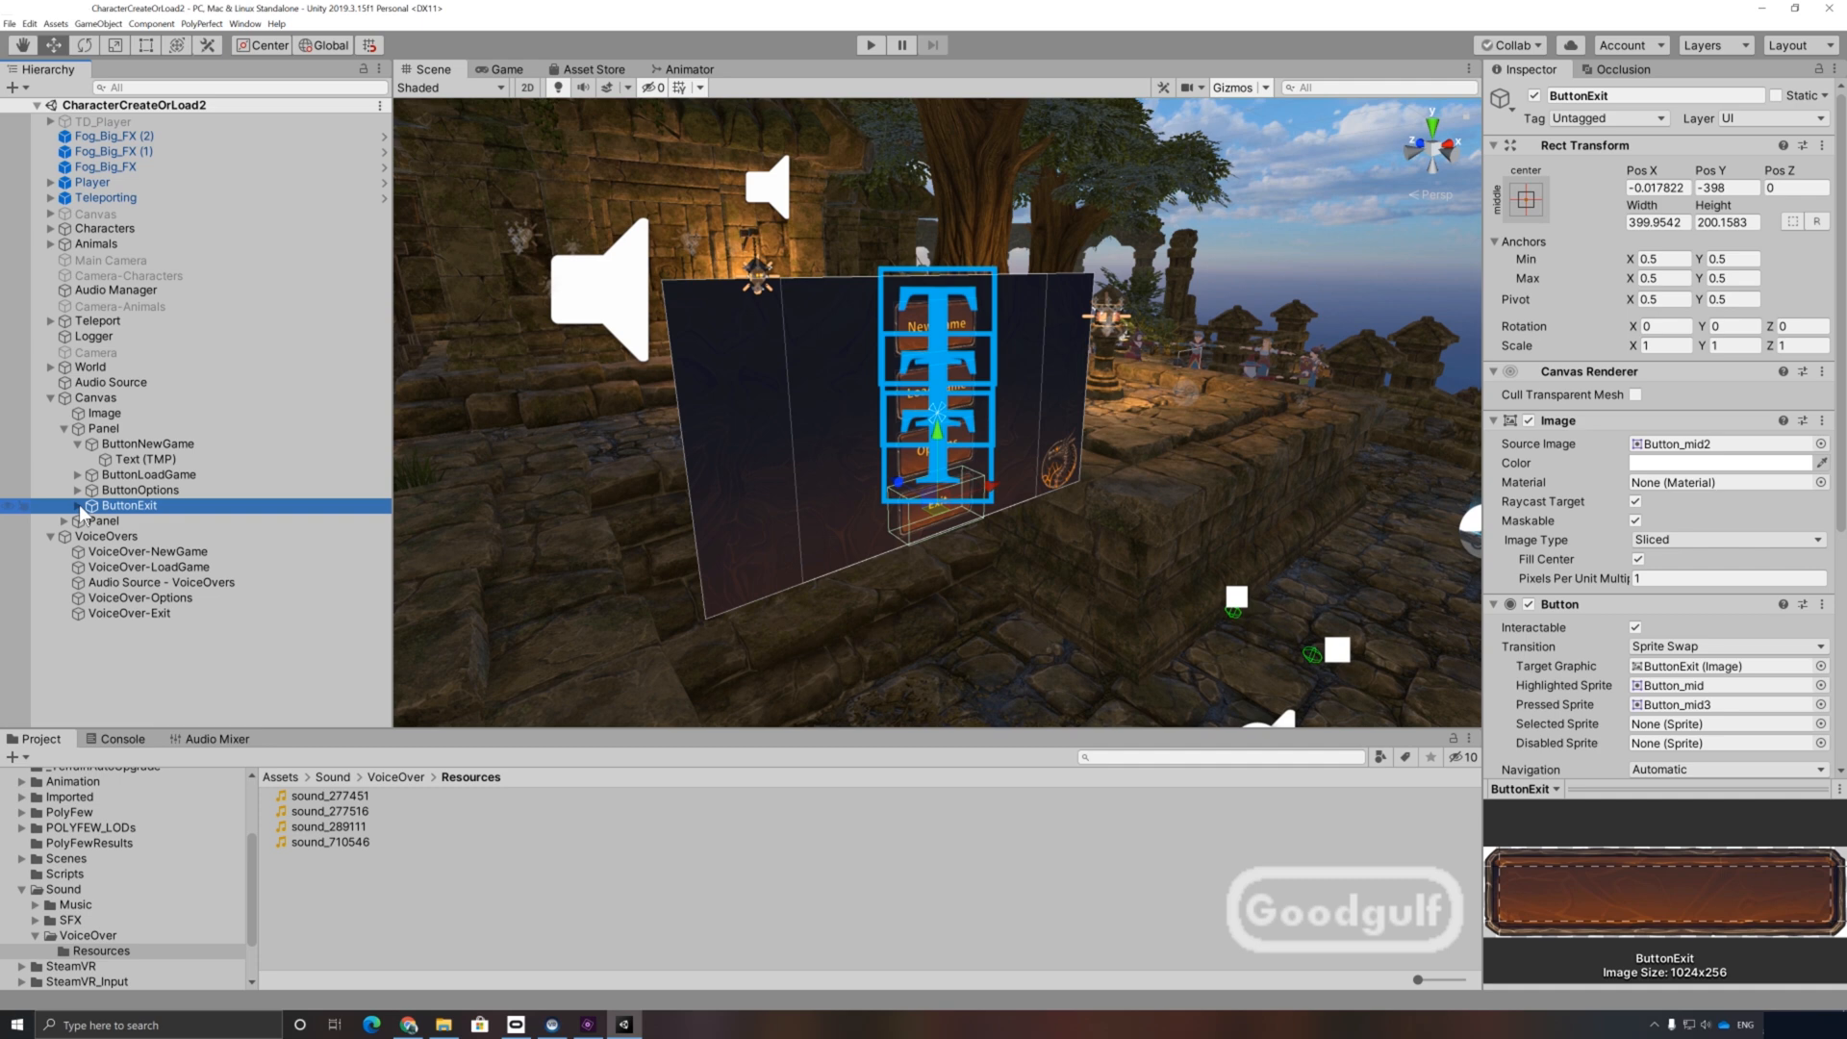
left_click(77, 473)
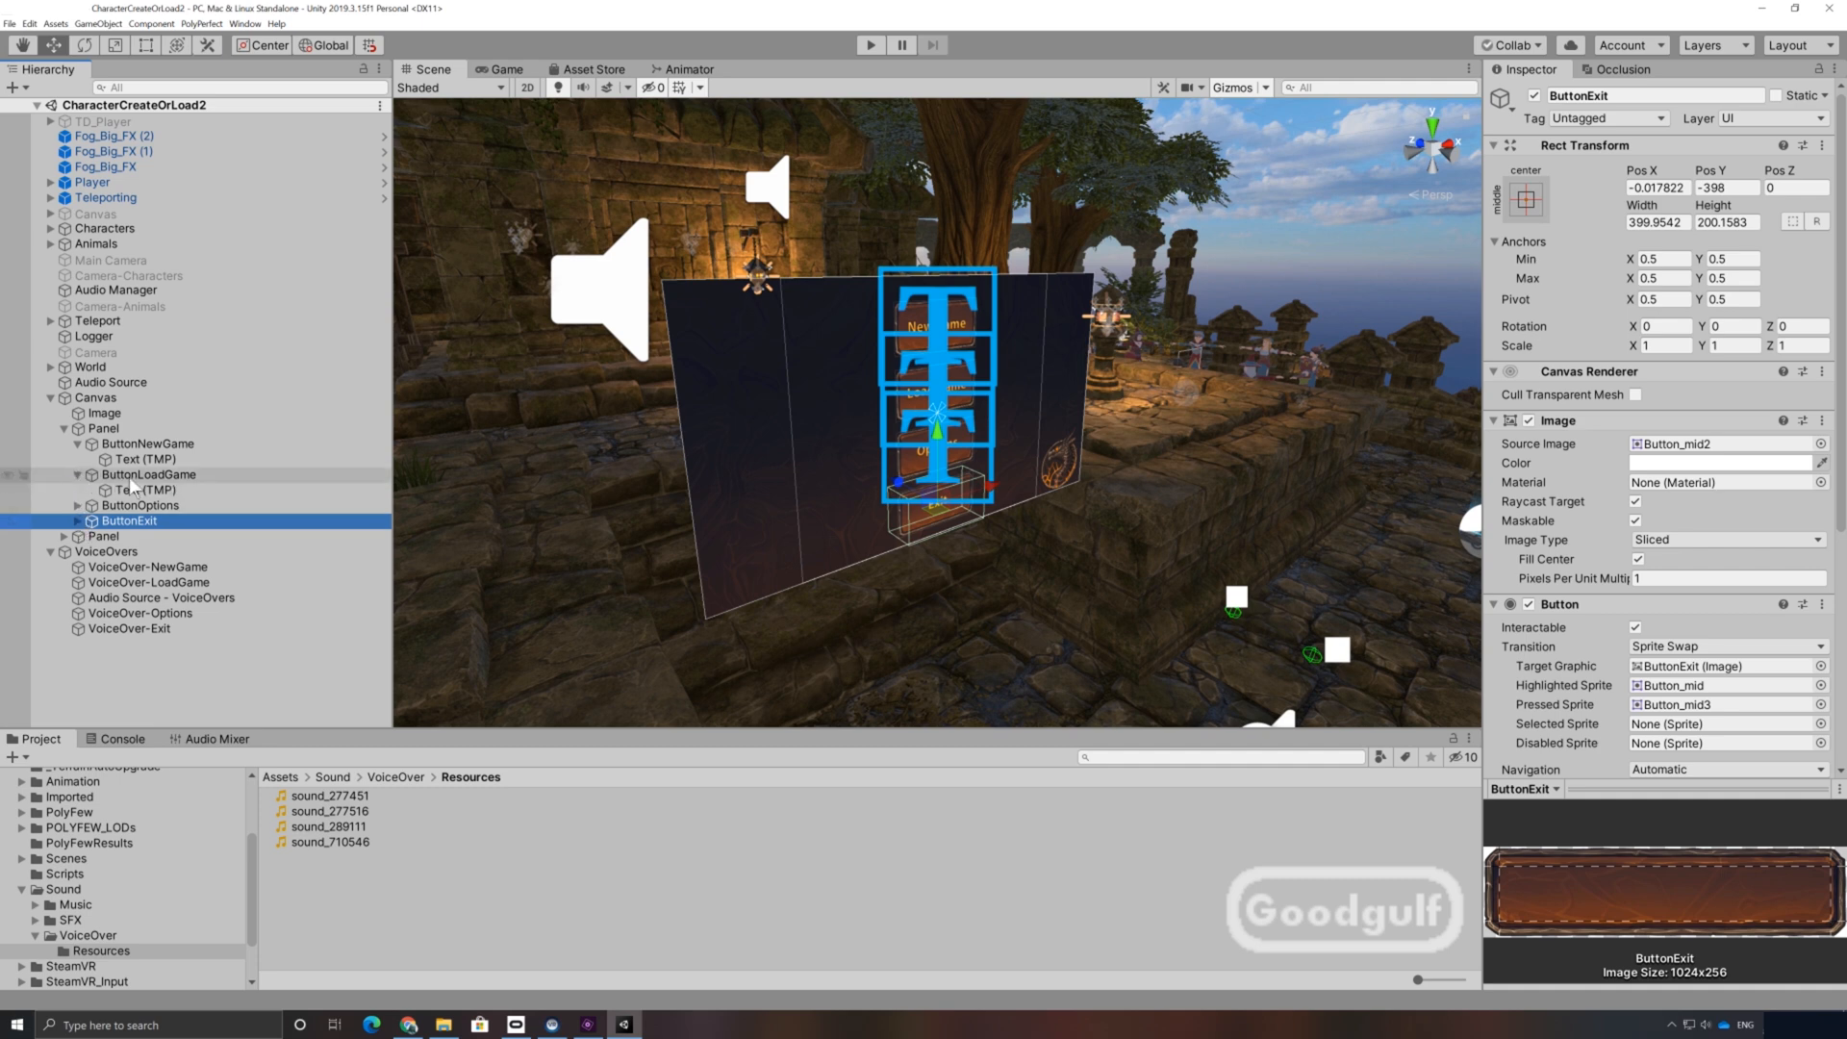
left_click(148, 474)
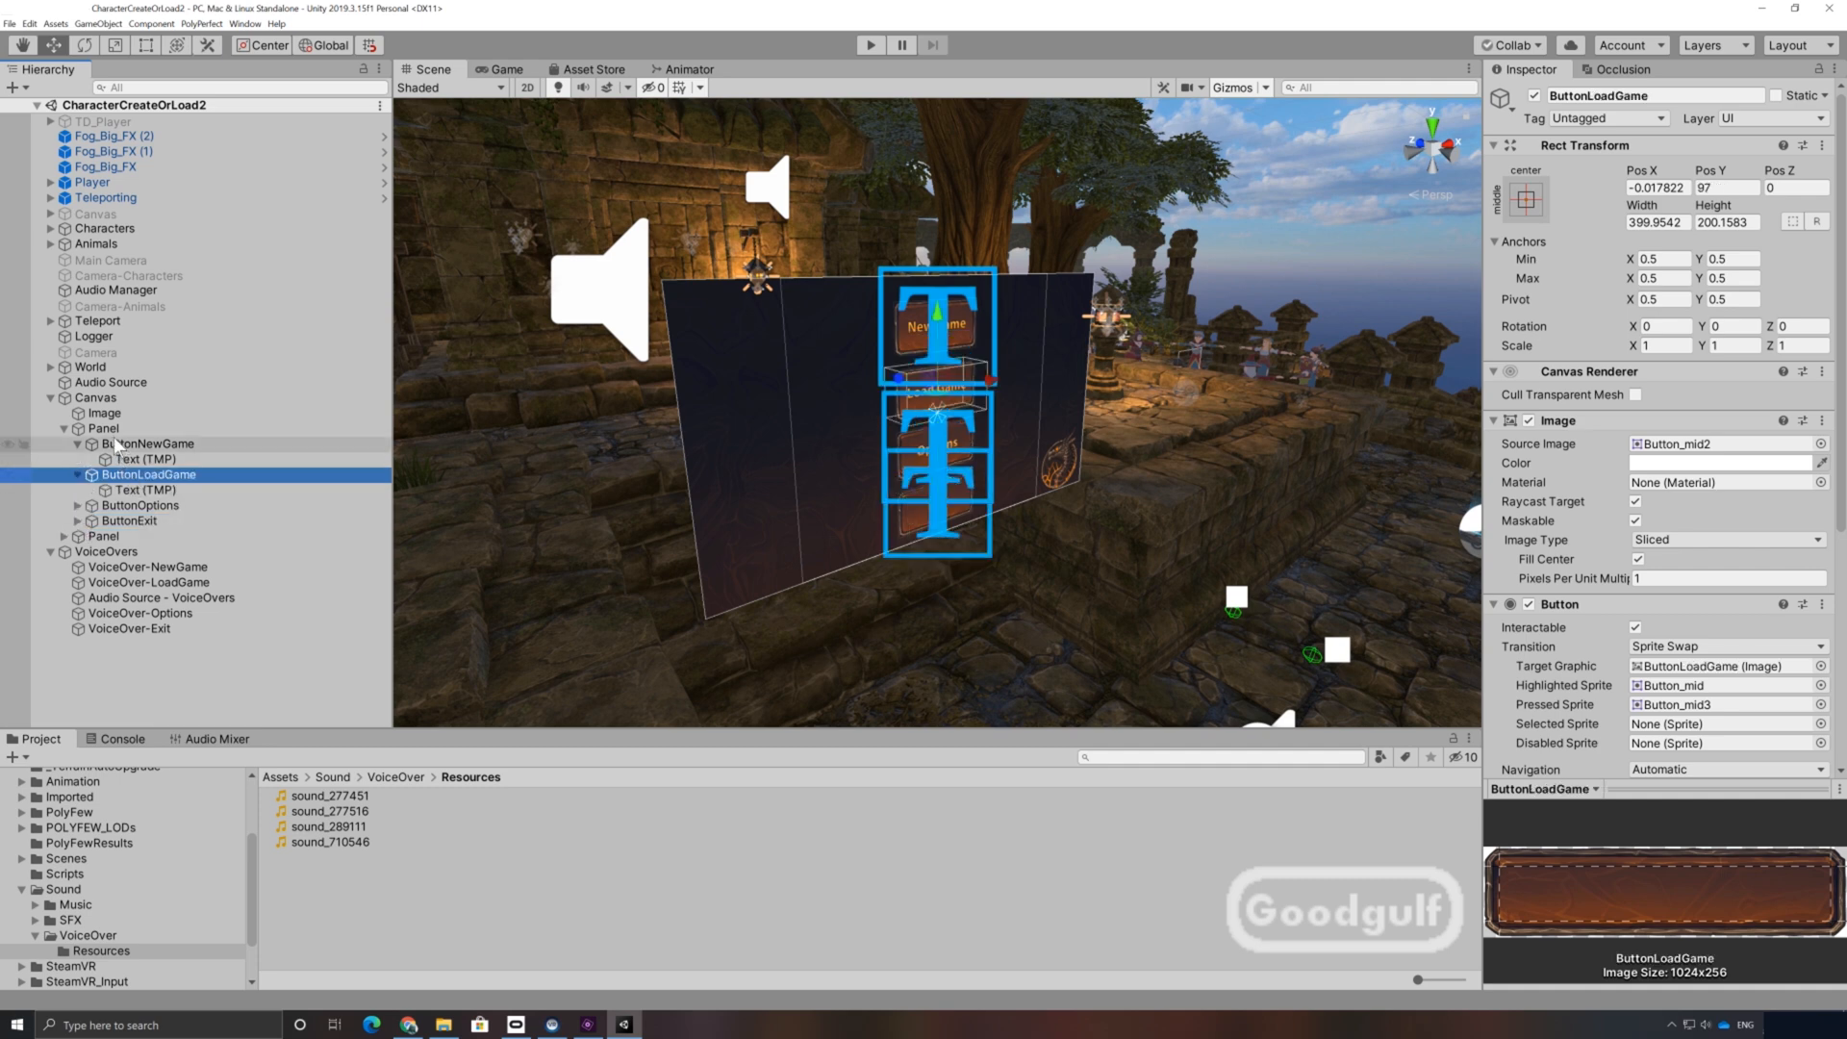
left_click(104, 427)
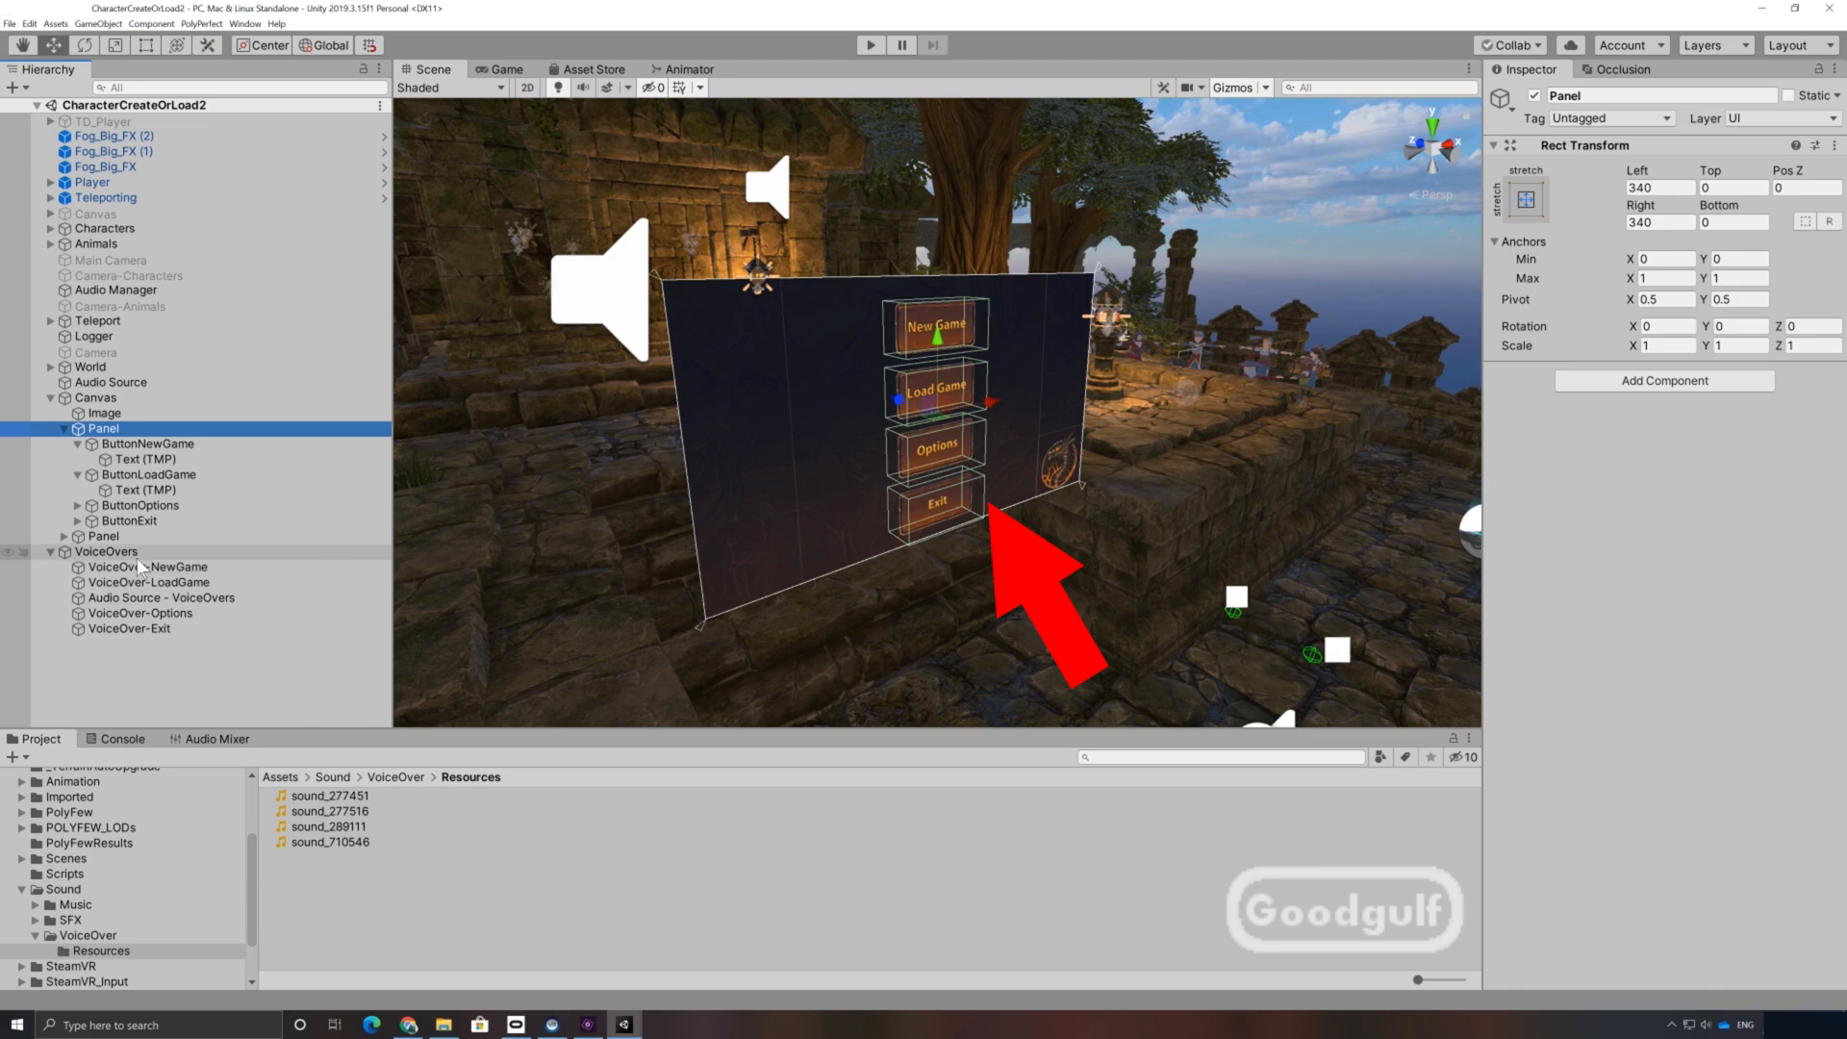
left_click(148, 565)
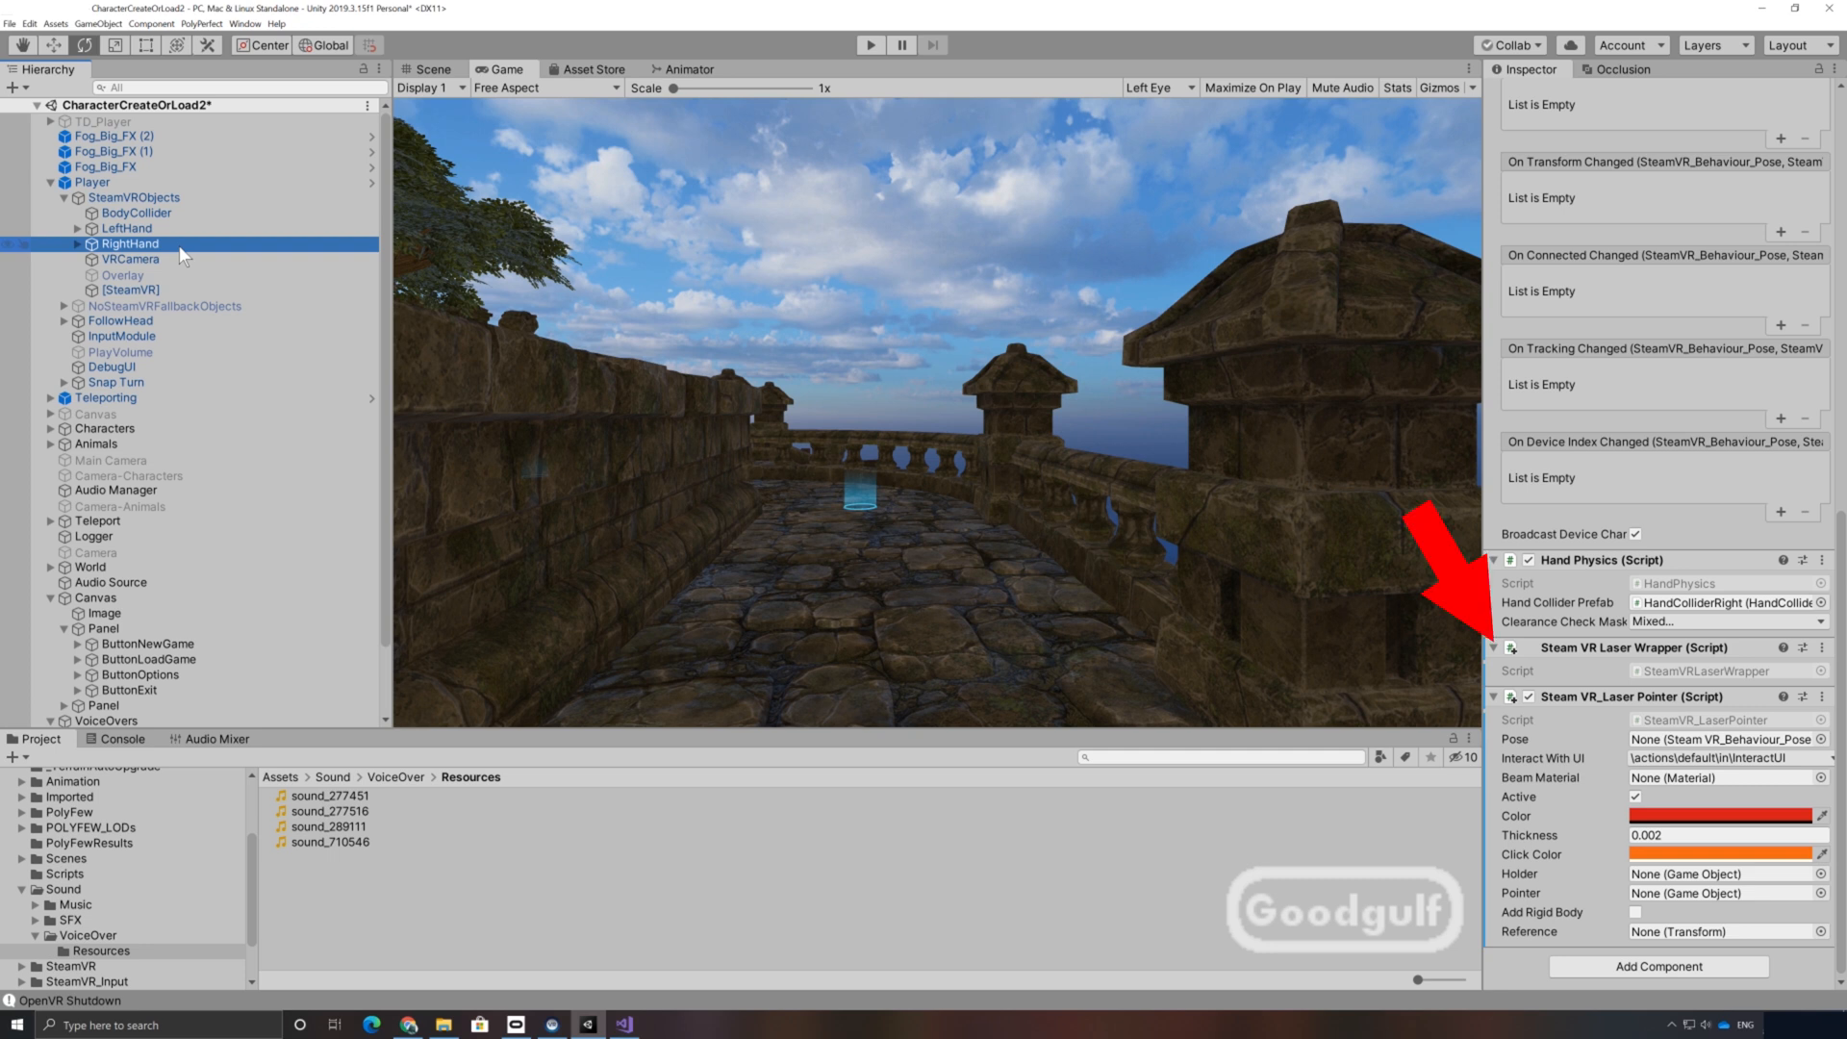
mouse_move(260, 266)
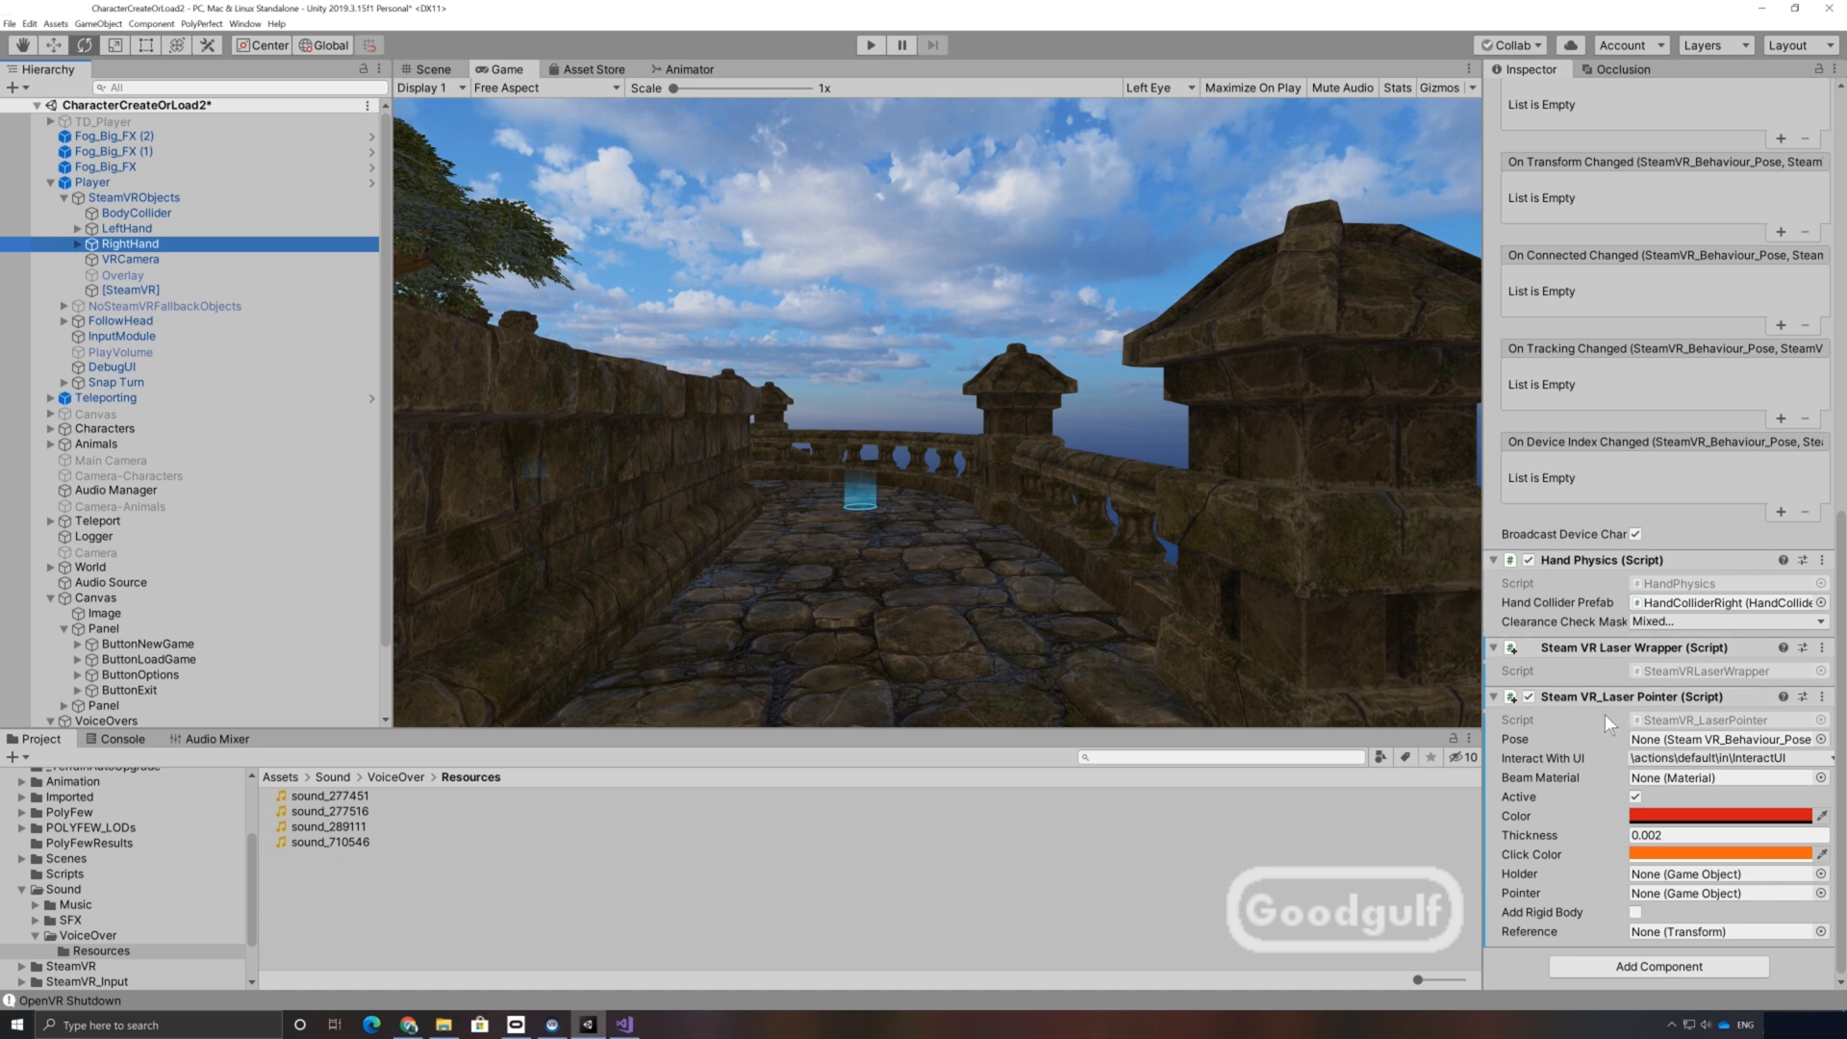
mouse_move(1602, 675)
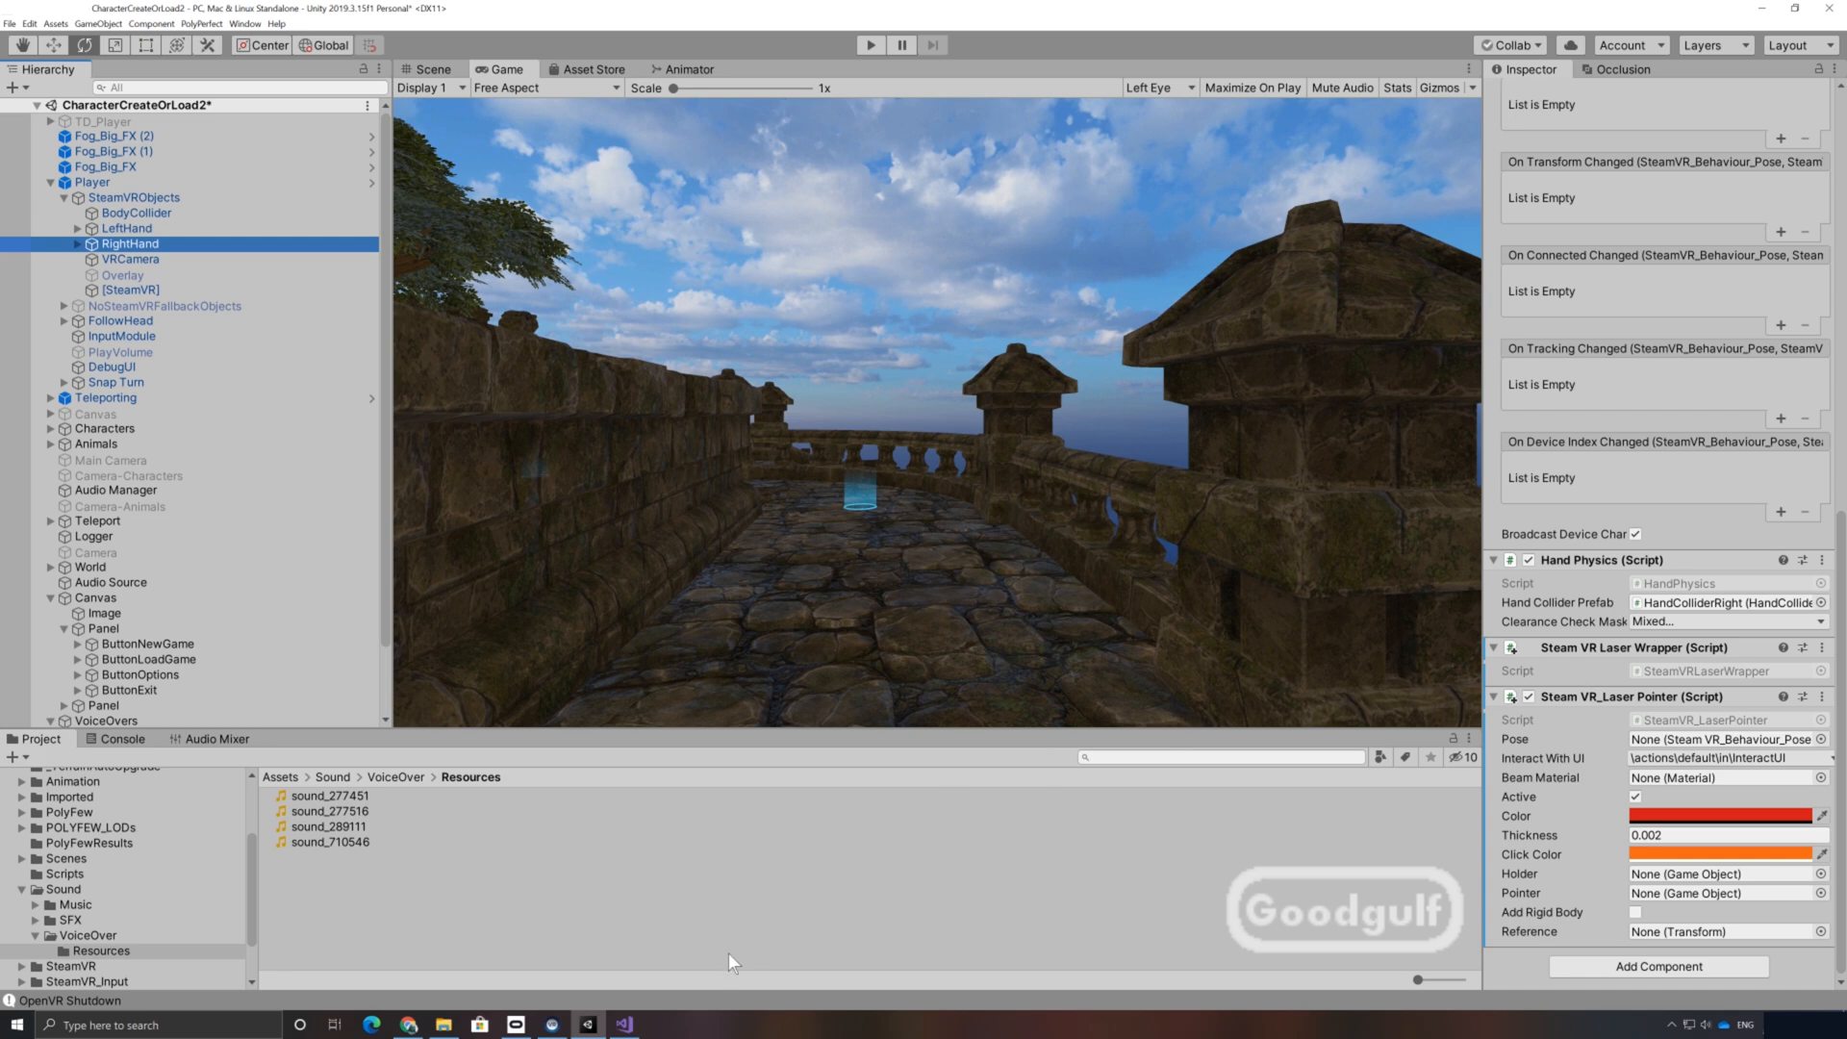
Step: Open the SteamVRLaserWrapper script from the RightHand object into the code editor
left_click(623, 1024)
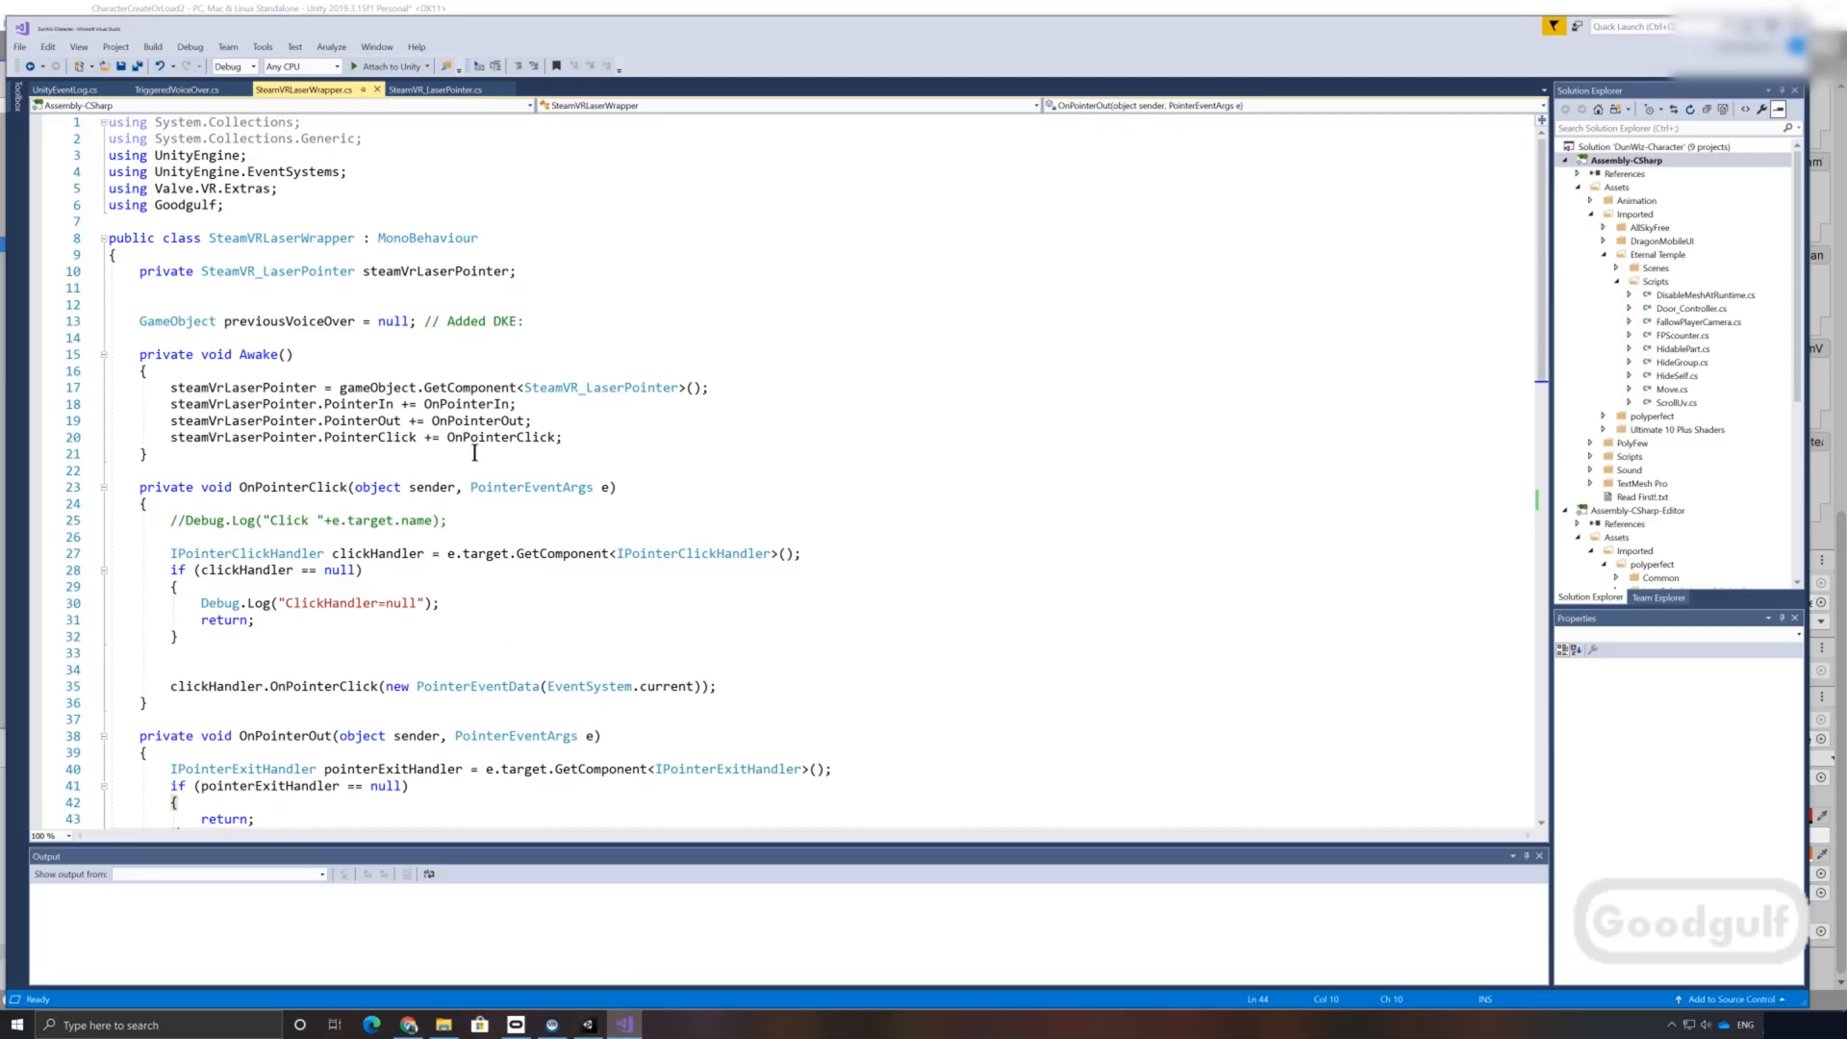
mouse_move(550, 343)
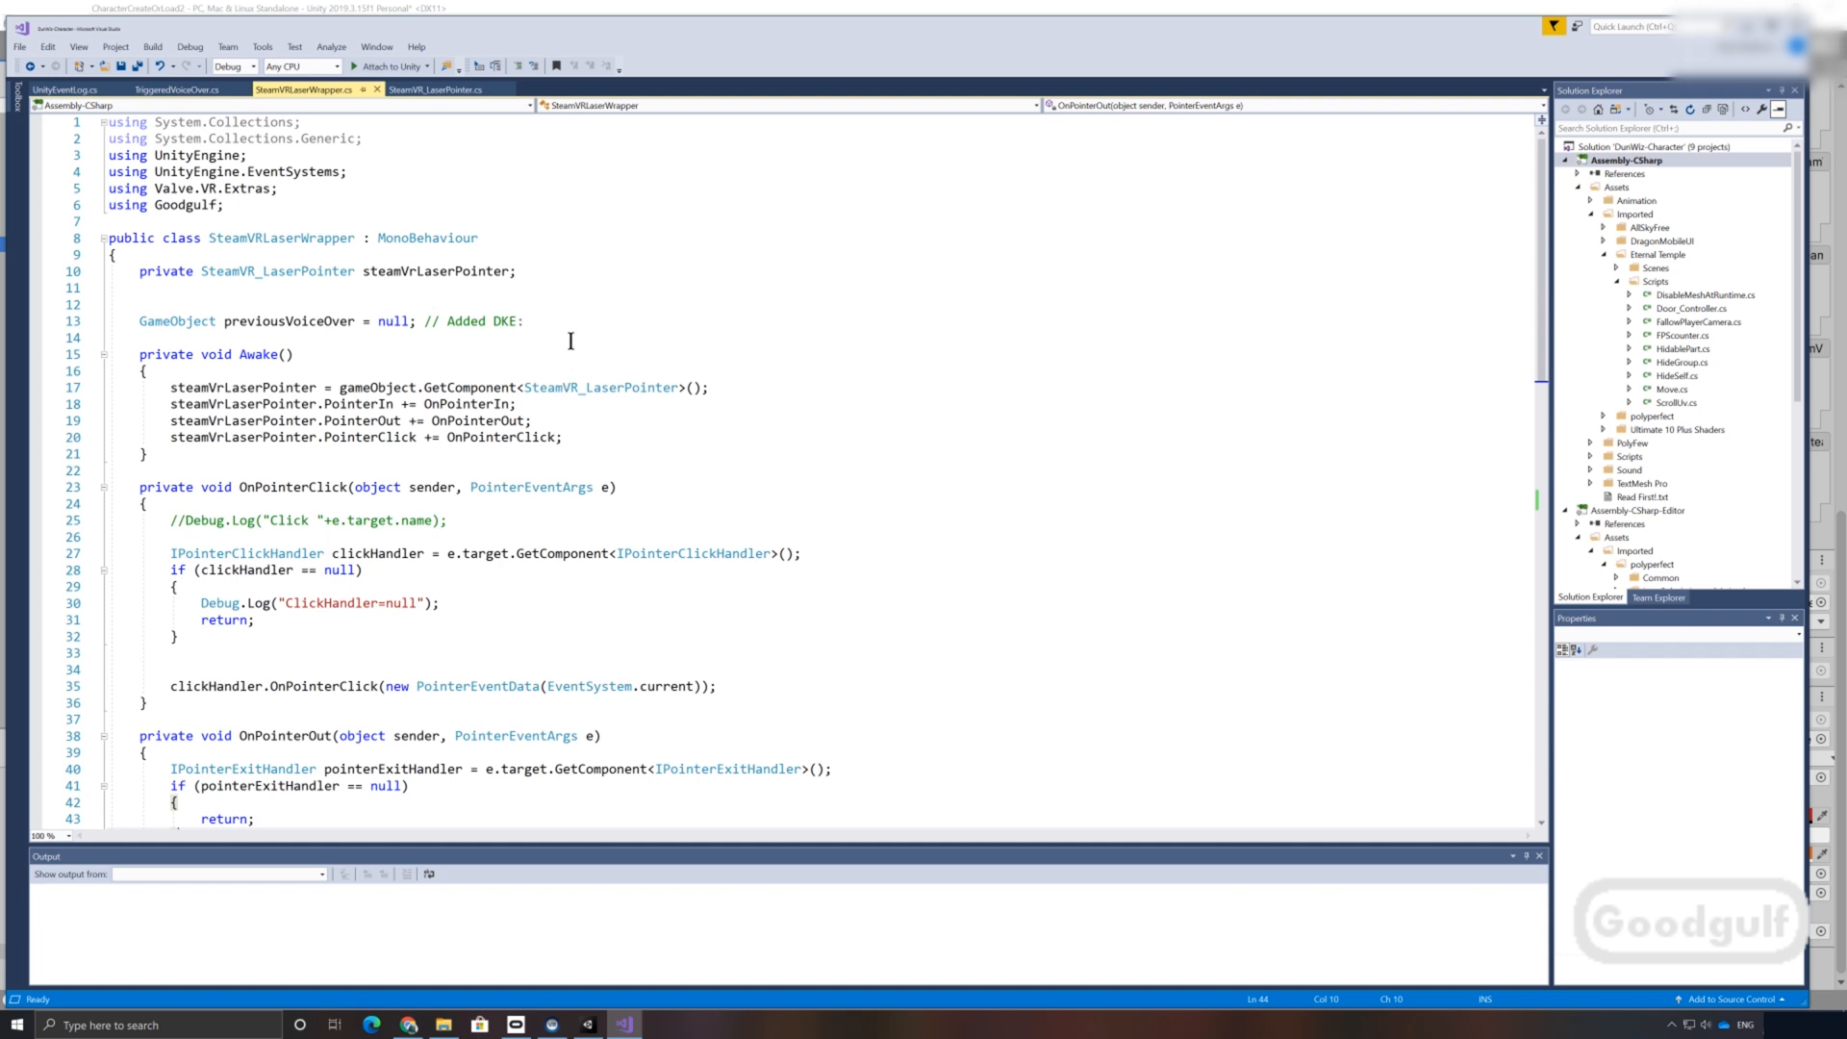
mouse_move(908, 350)
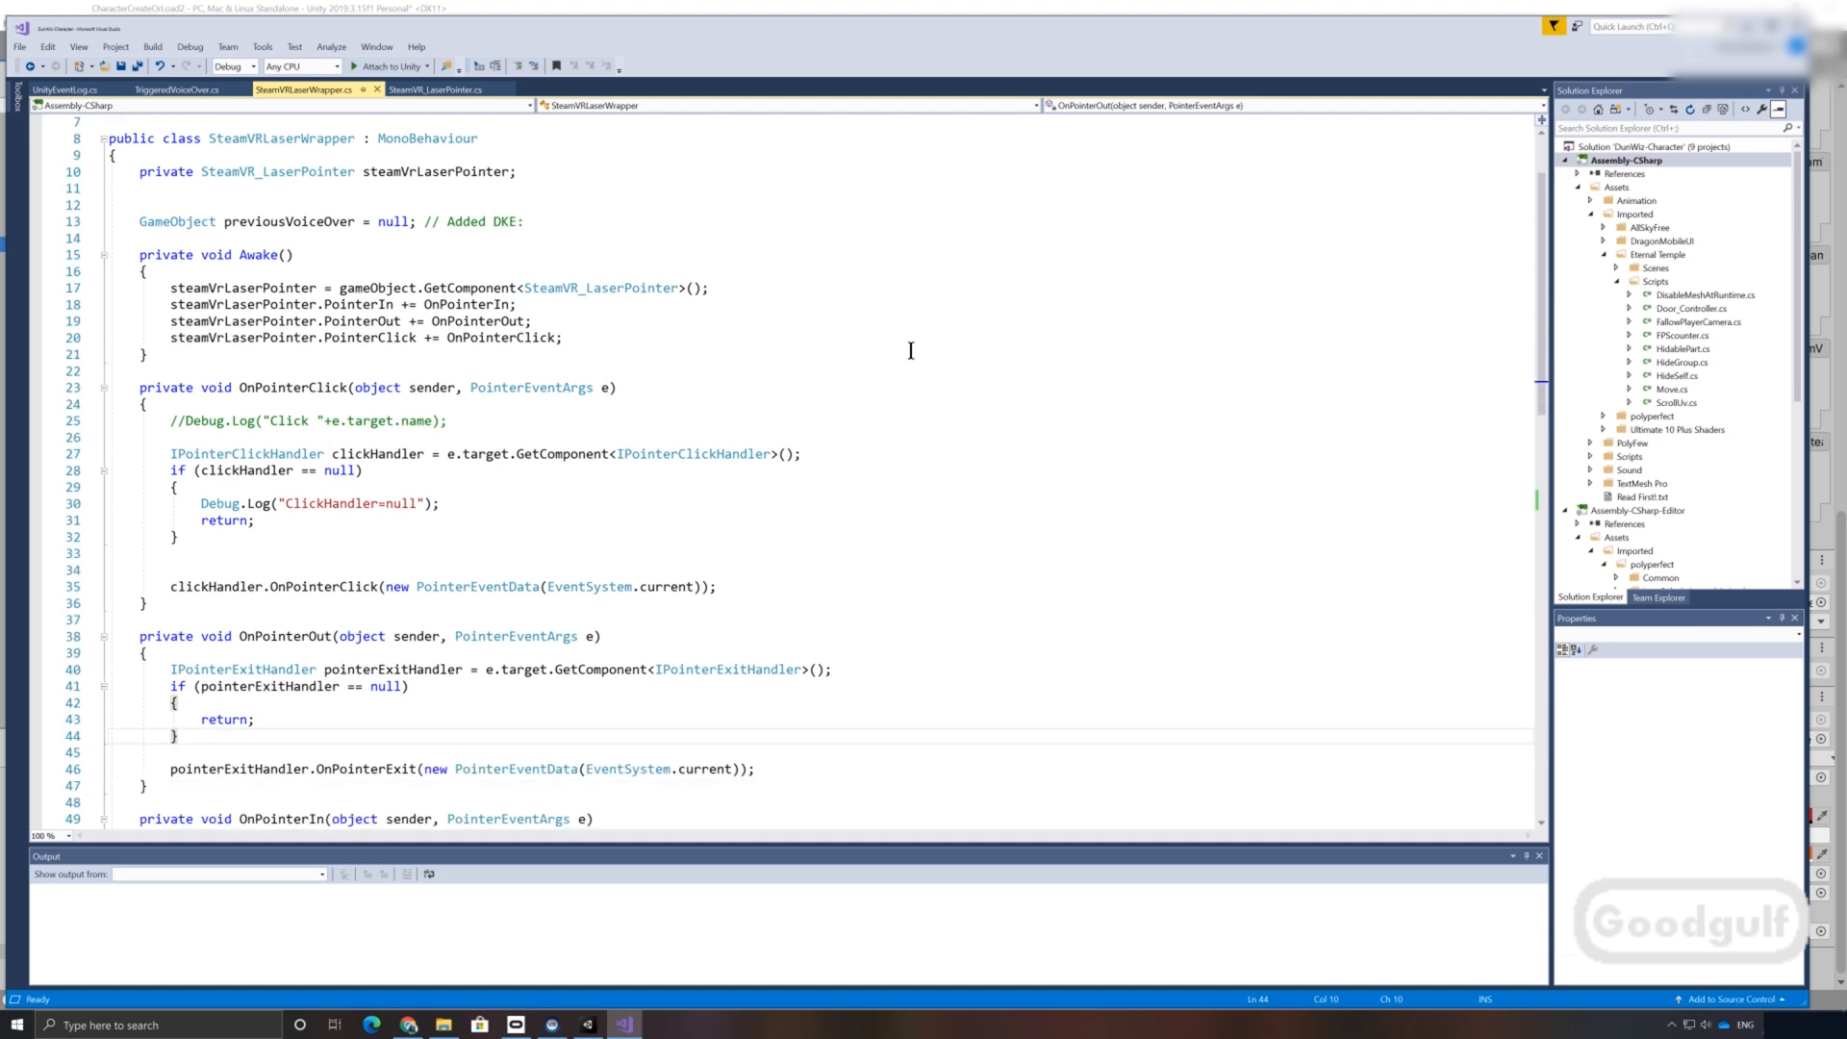
Step: Read through SteamVRLaserWrapper.cs, then bring TriggeredVoiceOver.cs and its PlayVoiceOverClip method into view
scroll("down", 3)
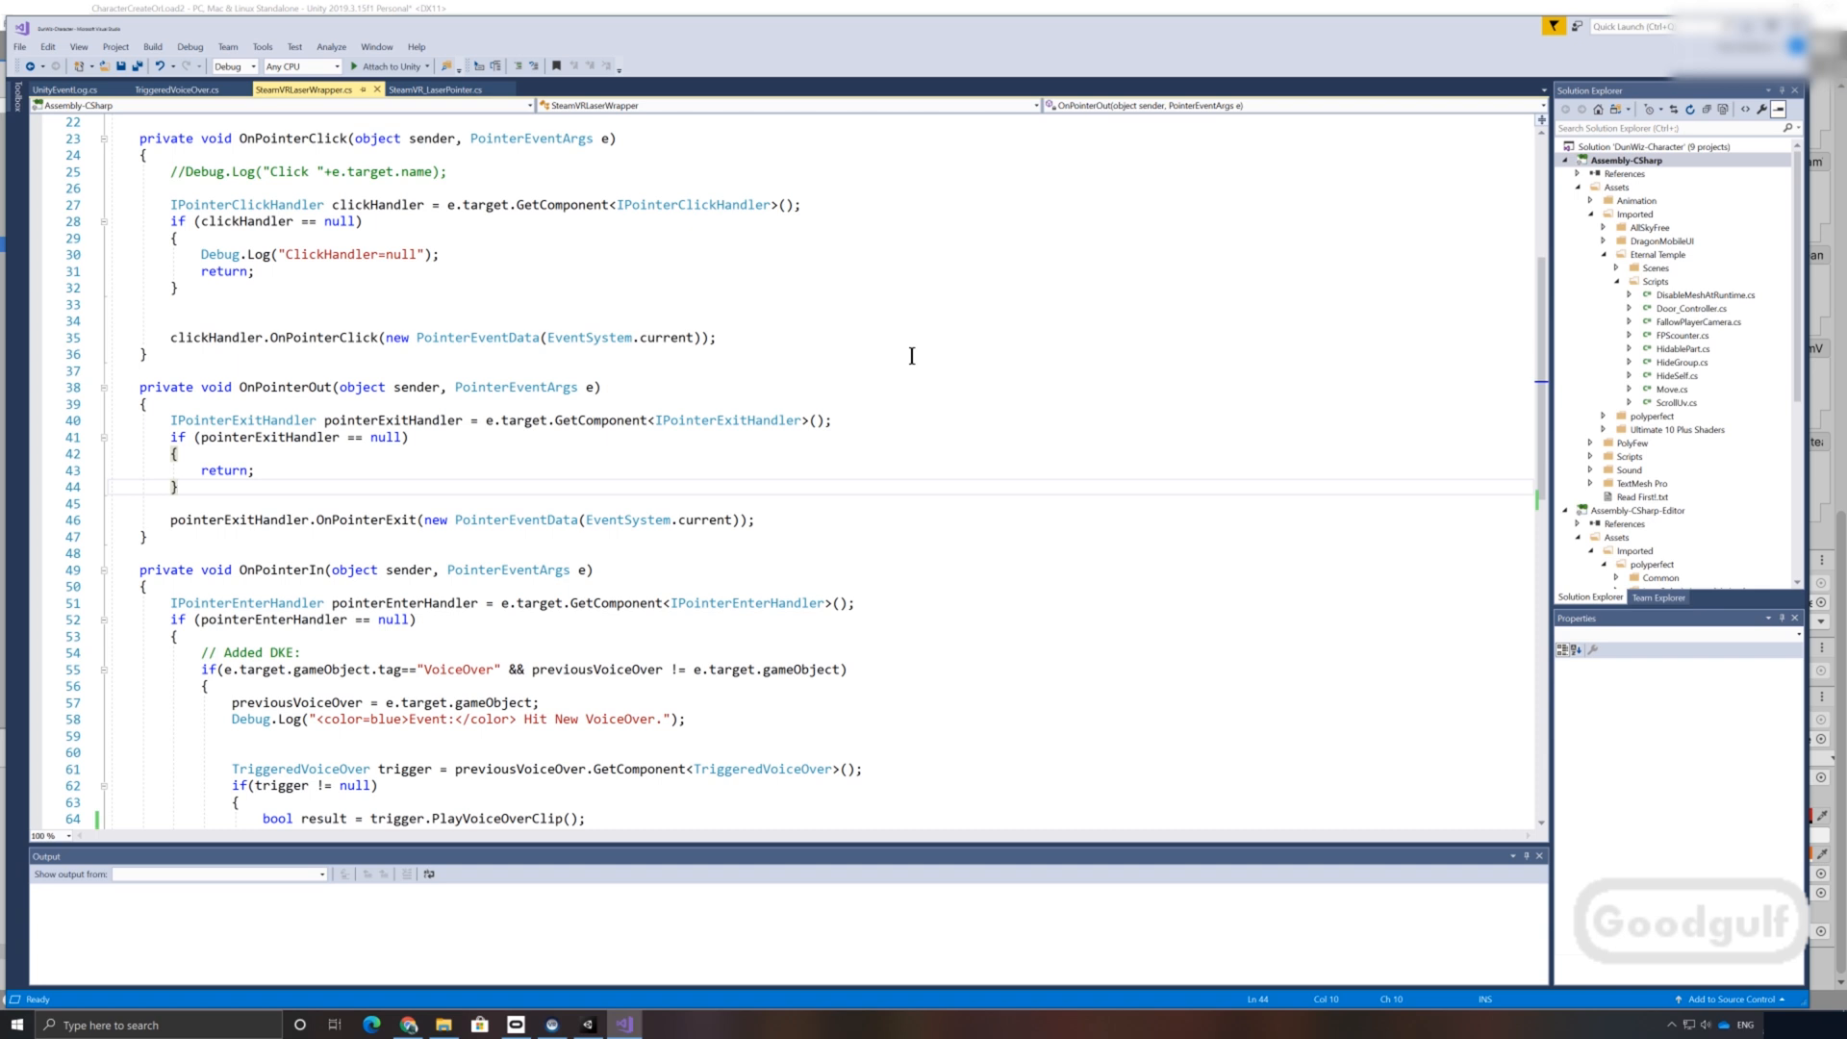
scroll("down", 3)
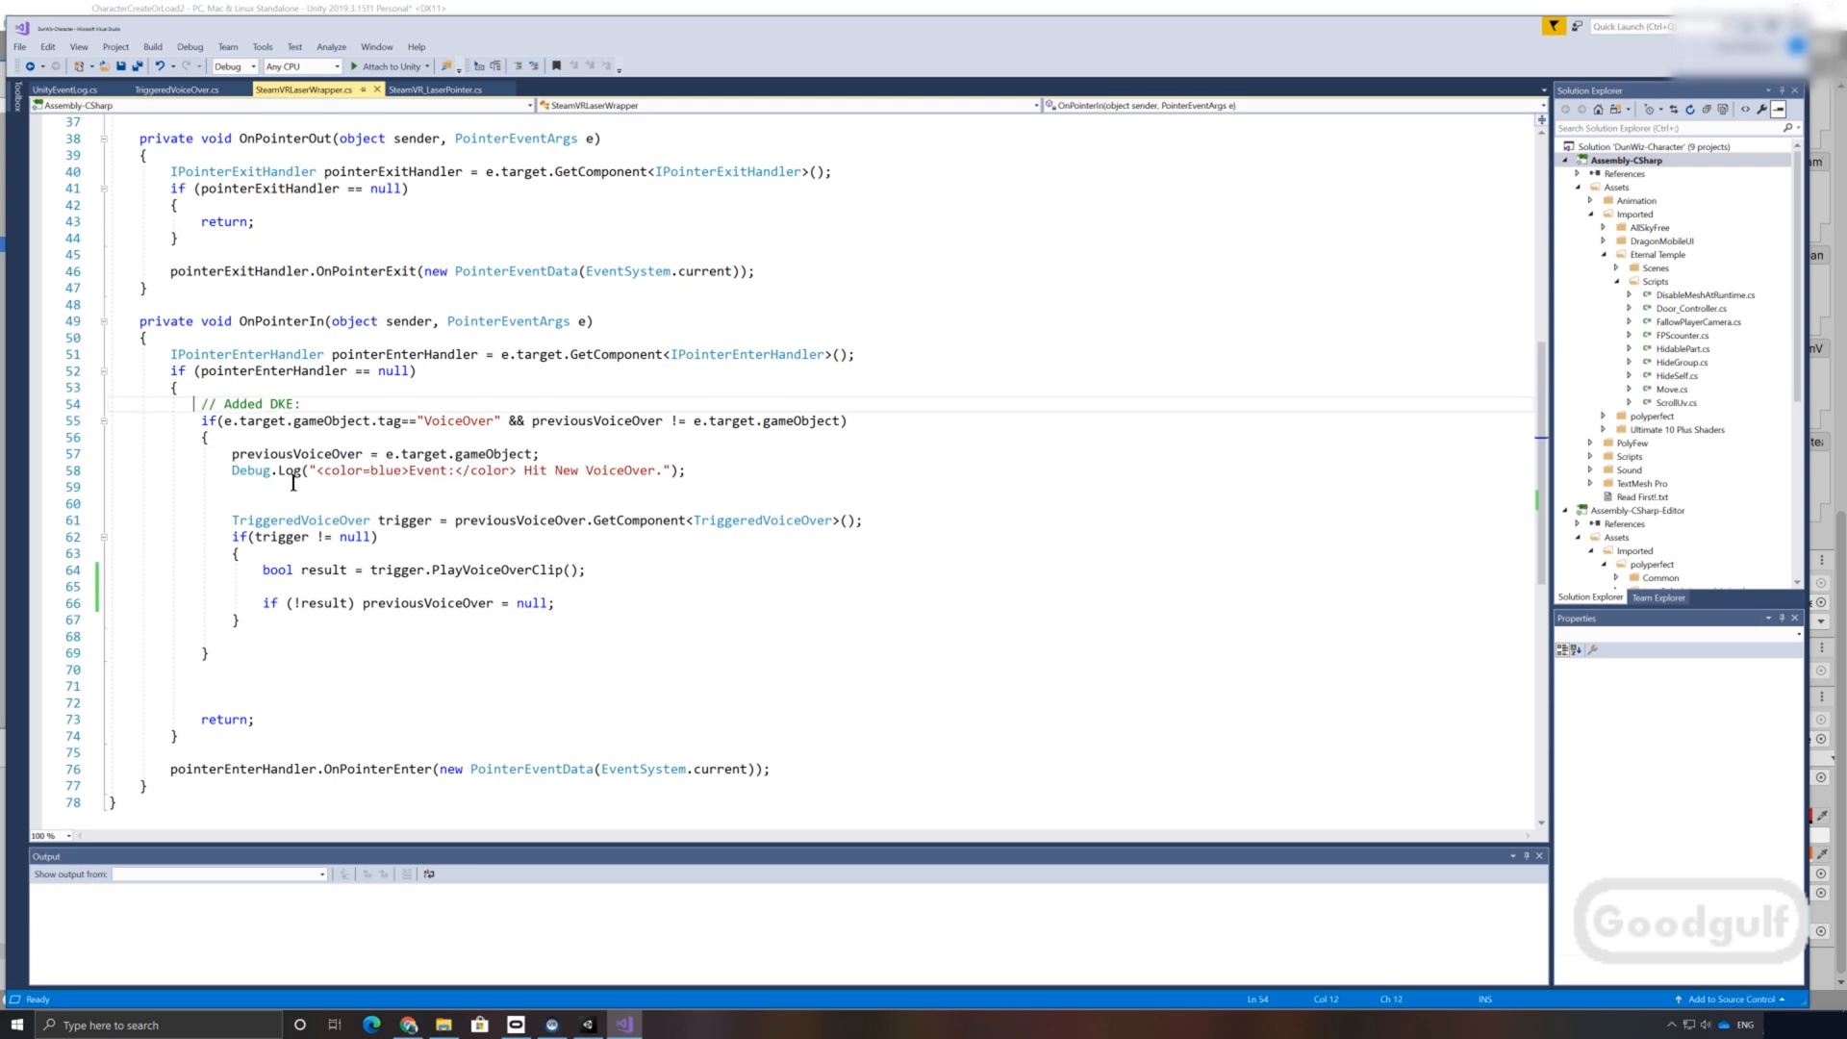
mouse_move(827, 433)
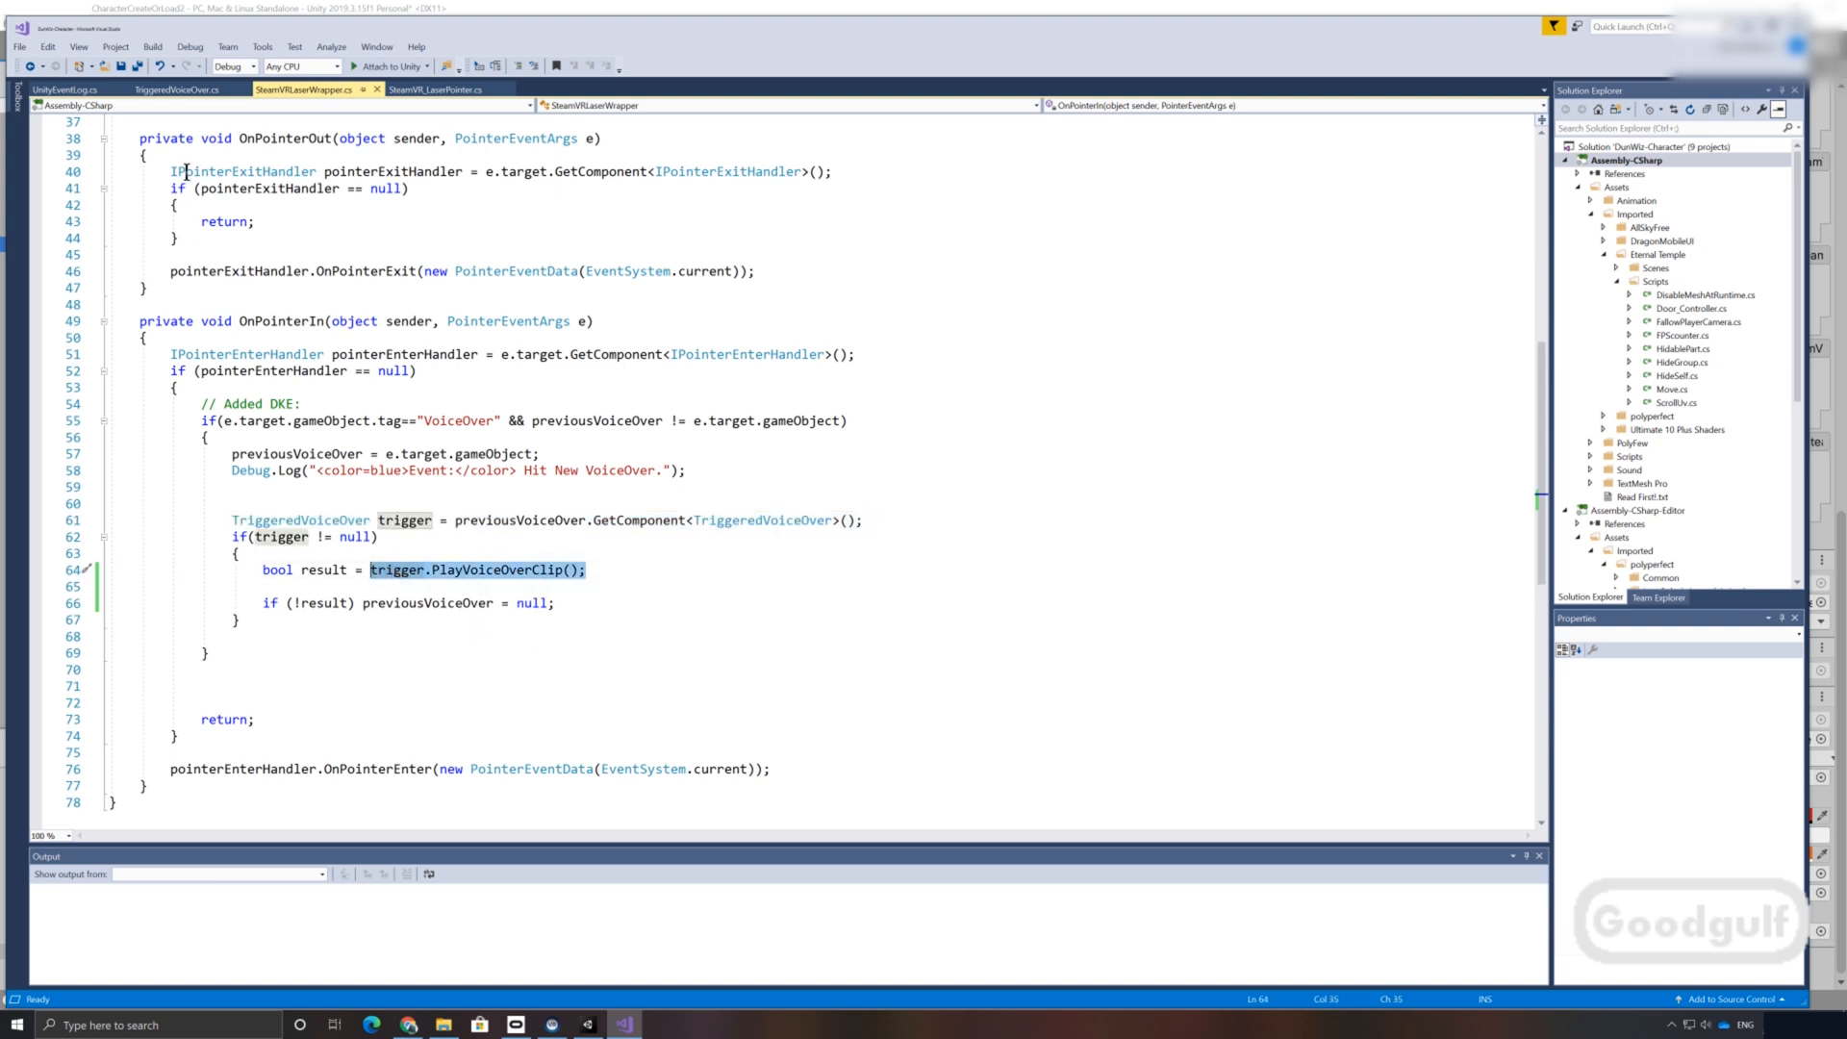
left_click(177, 91)
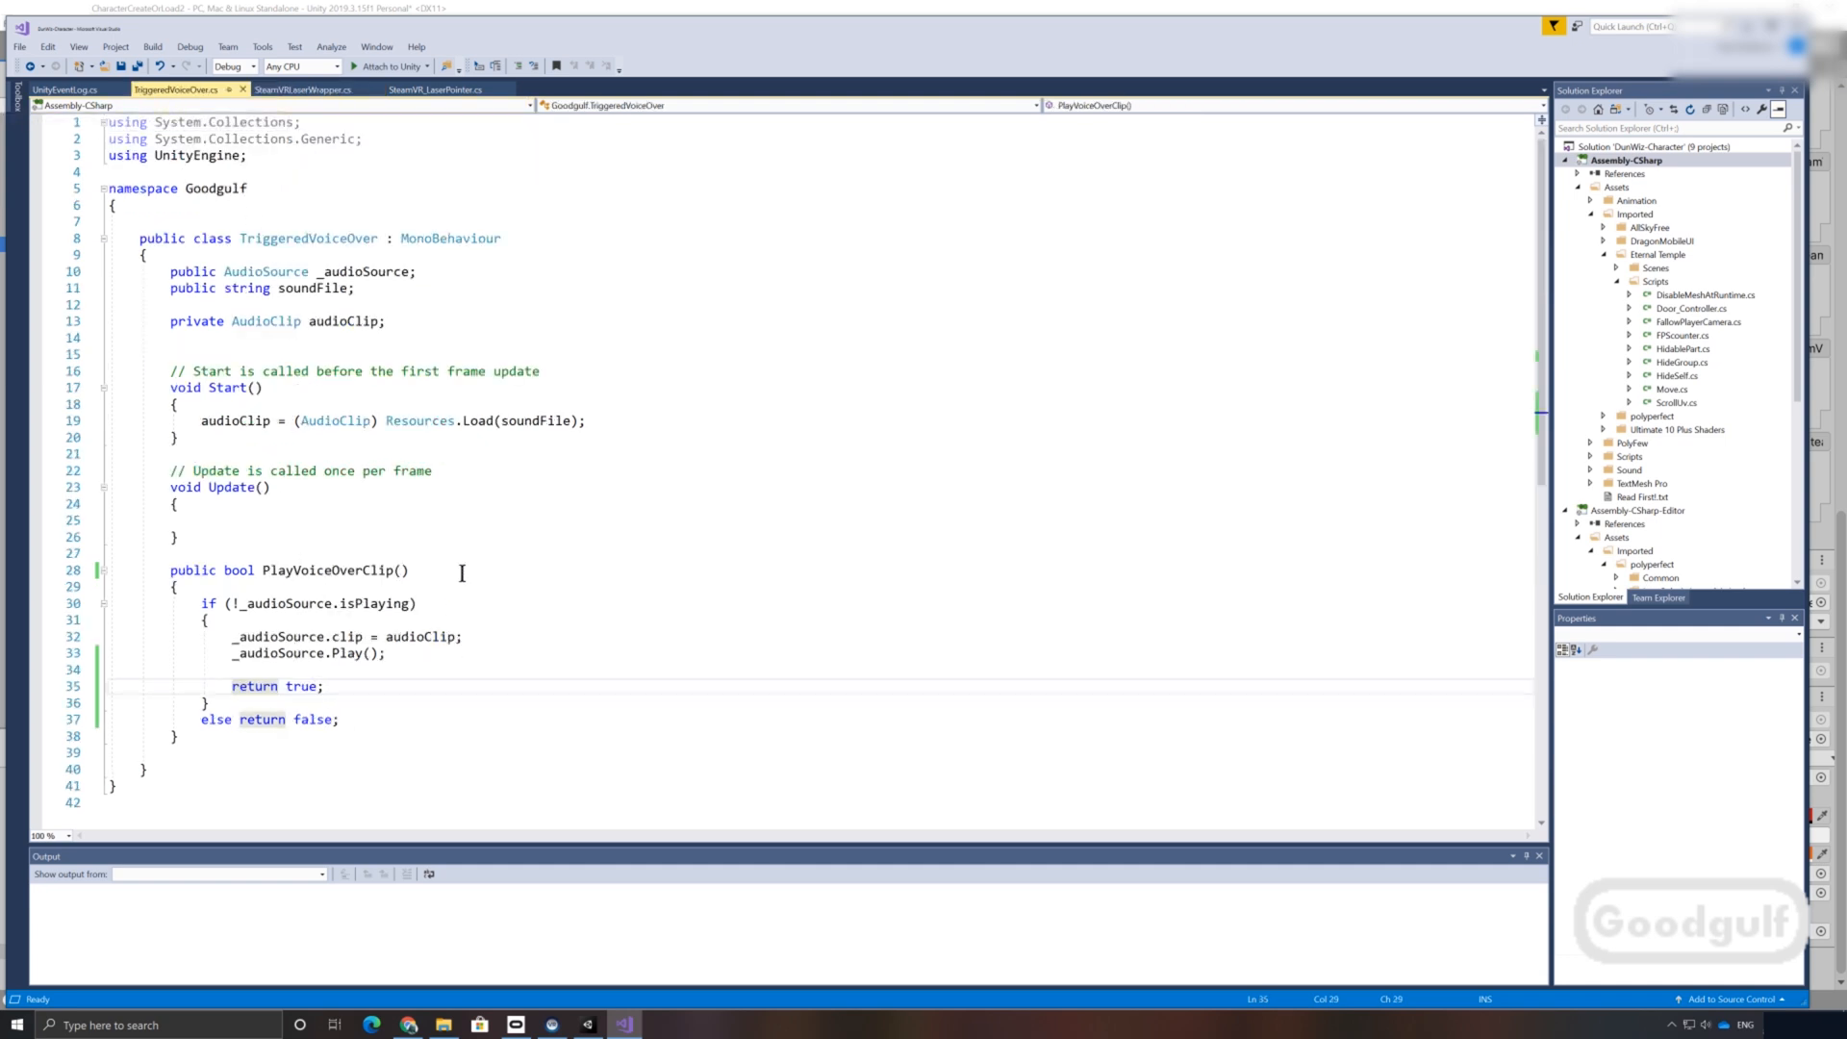
left_click(440, 519)
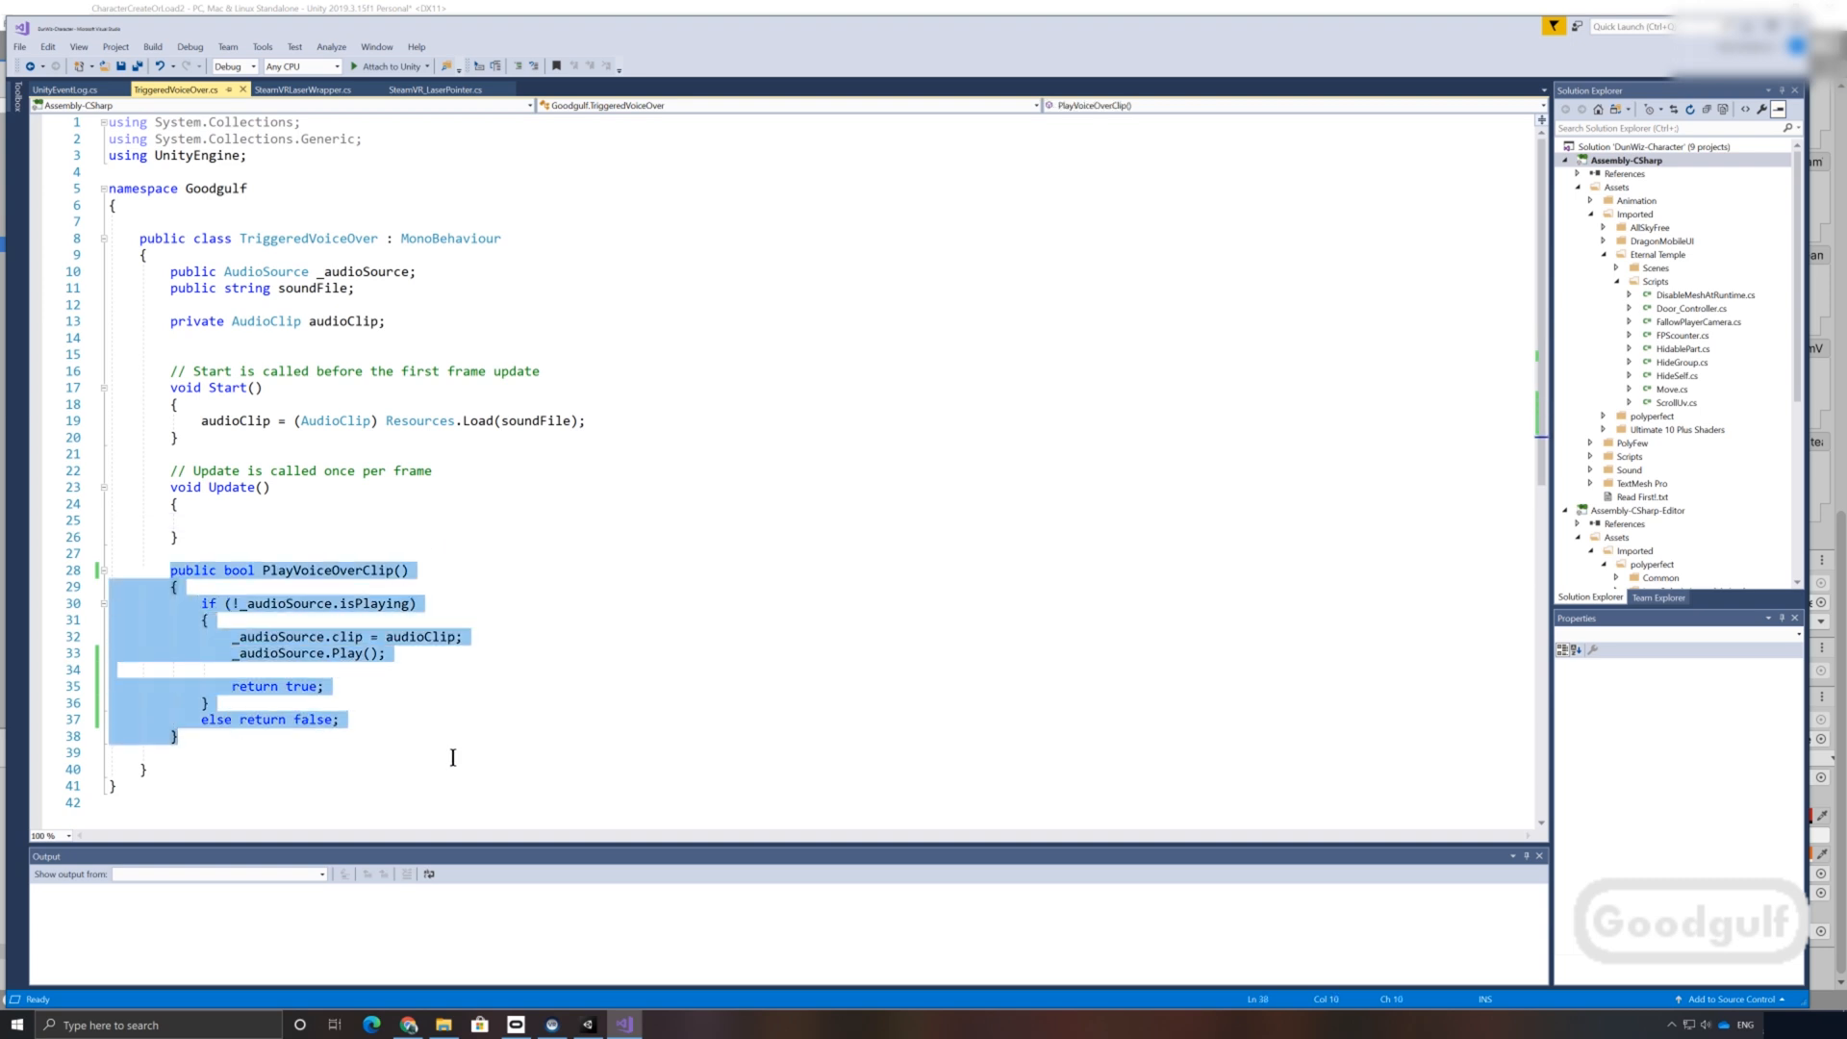
mouse_move(468, 727)
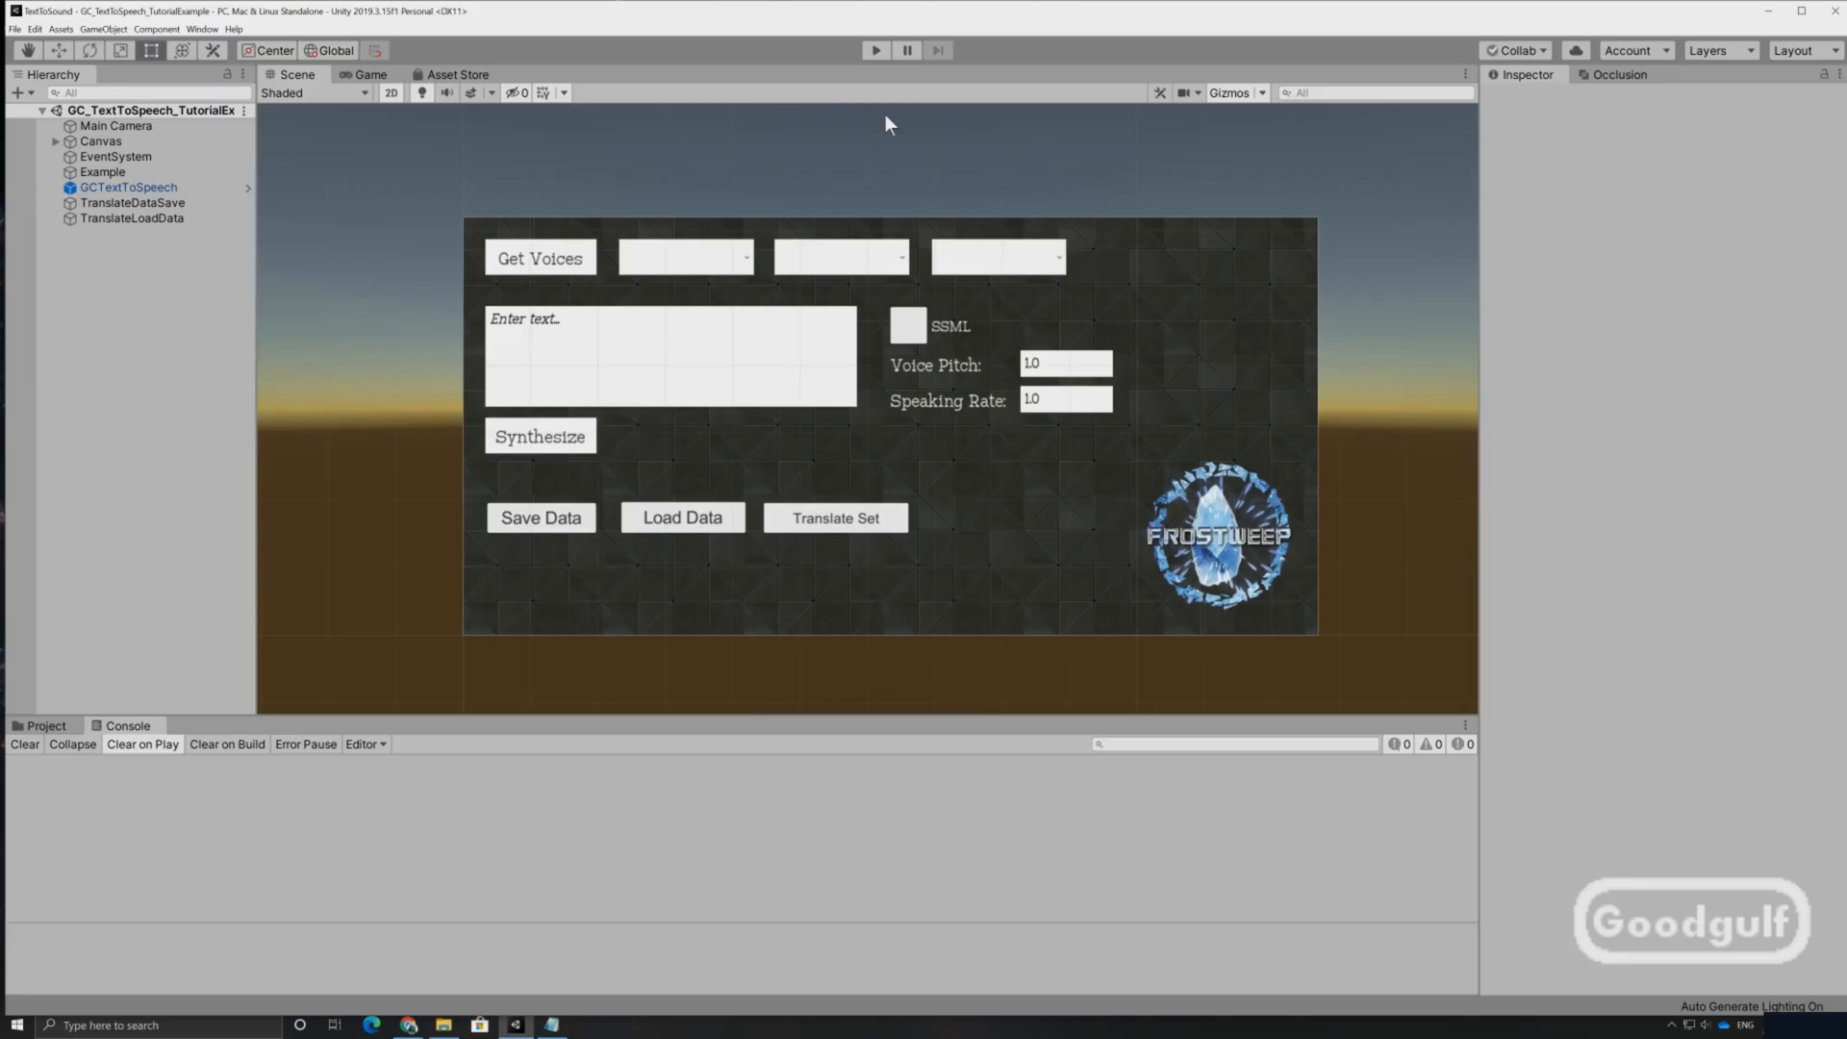
mouse_move(875, 50)
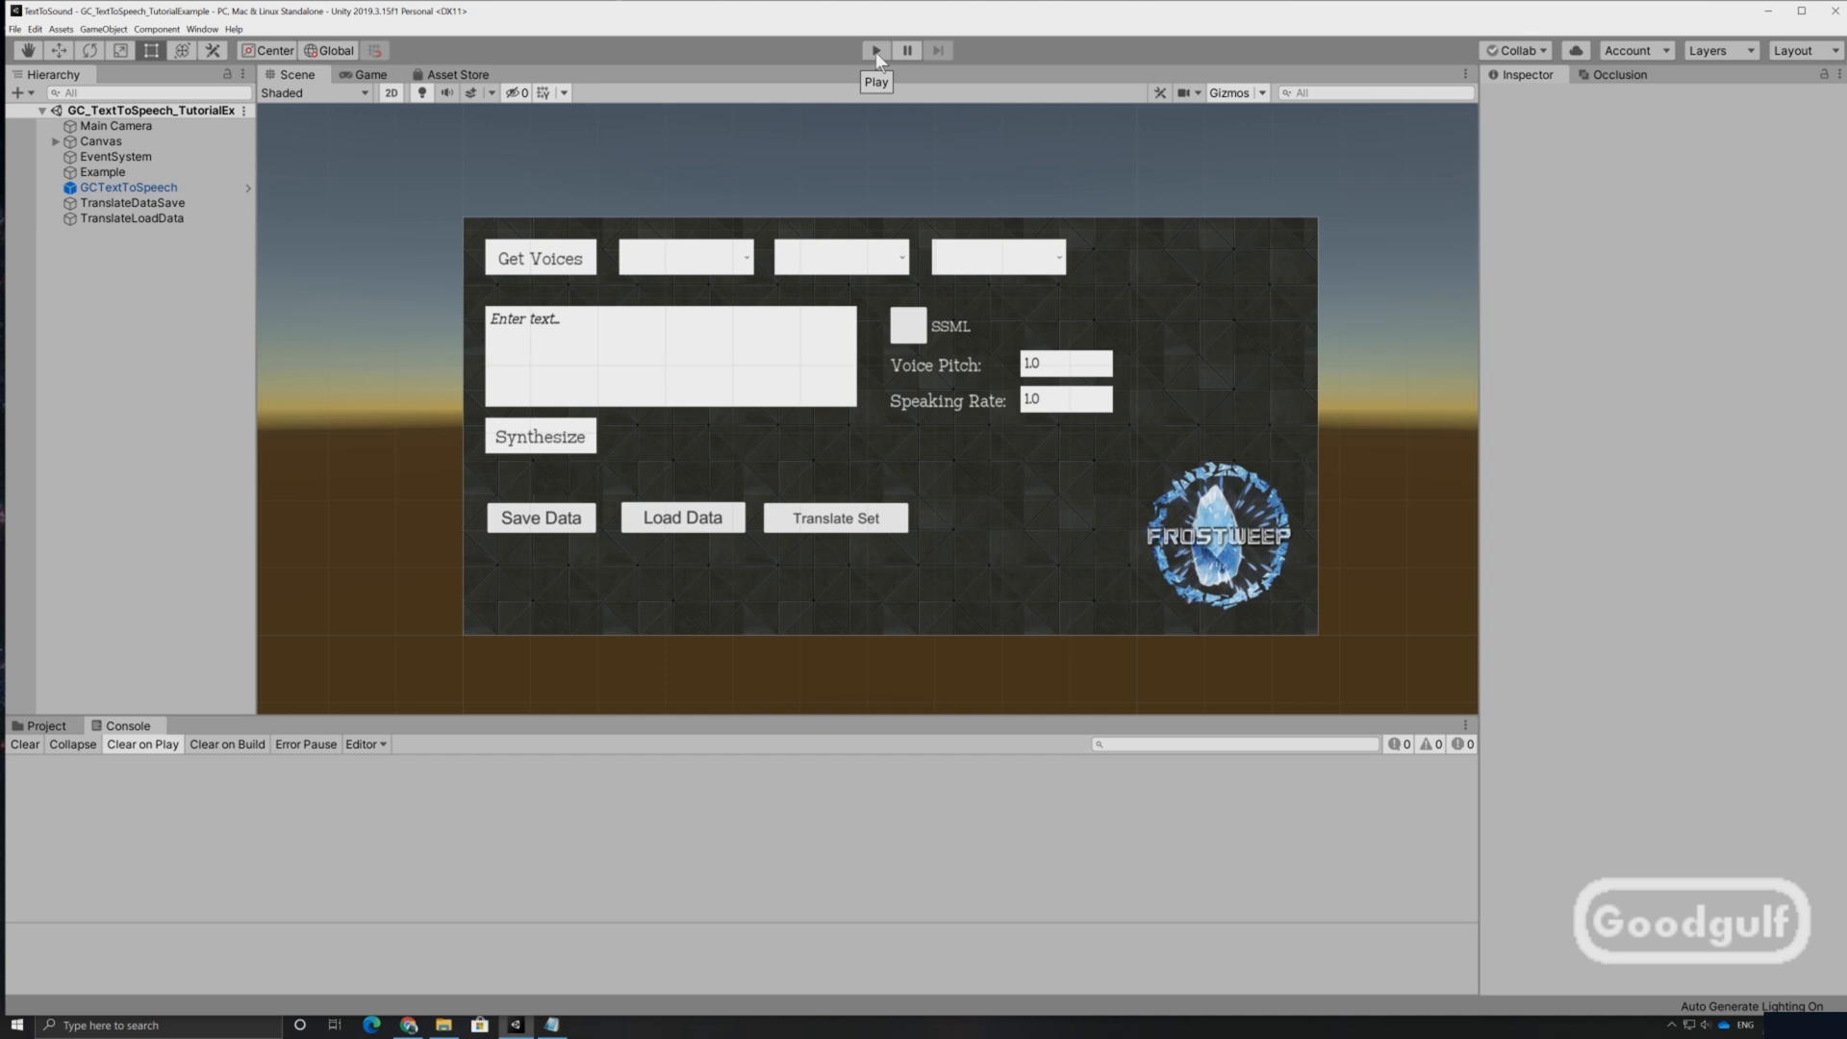
mouse_move(875, 54)
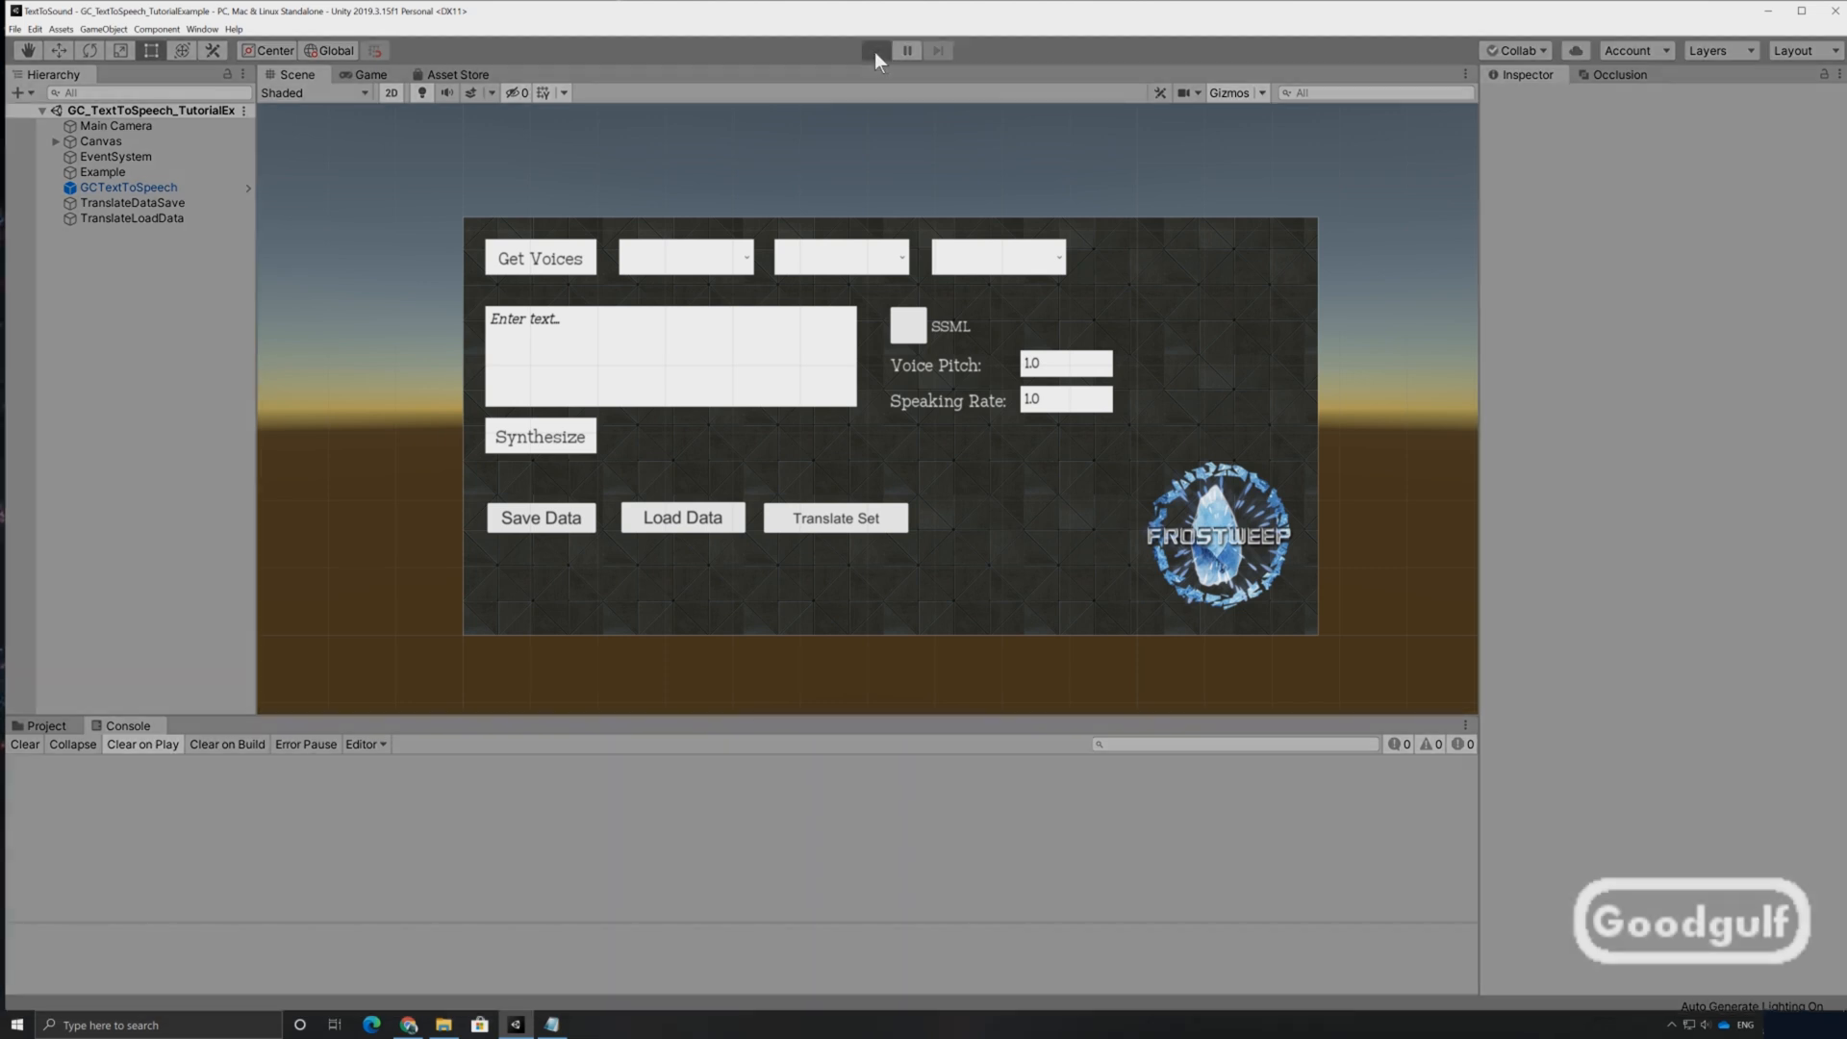
Step: In play mode, synthesize an en-GB clip saying 'Click on exit to leave the game' and save it
left_click(875, 50)
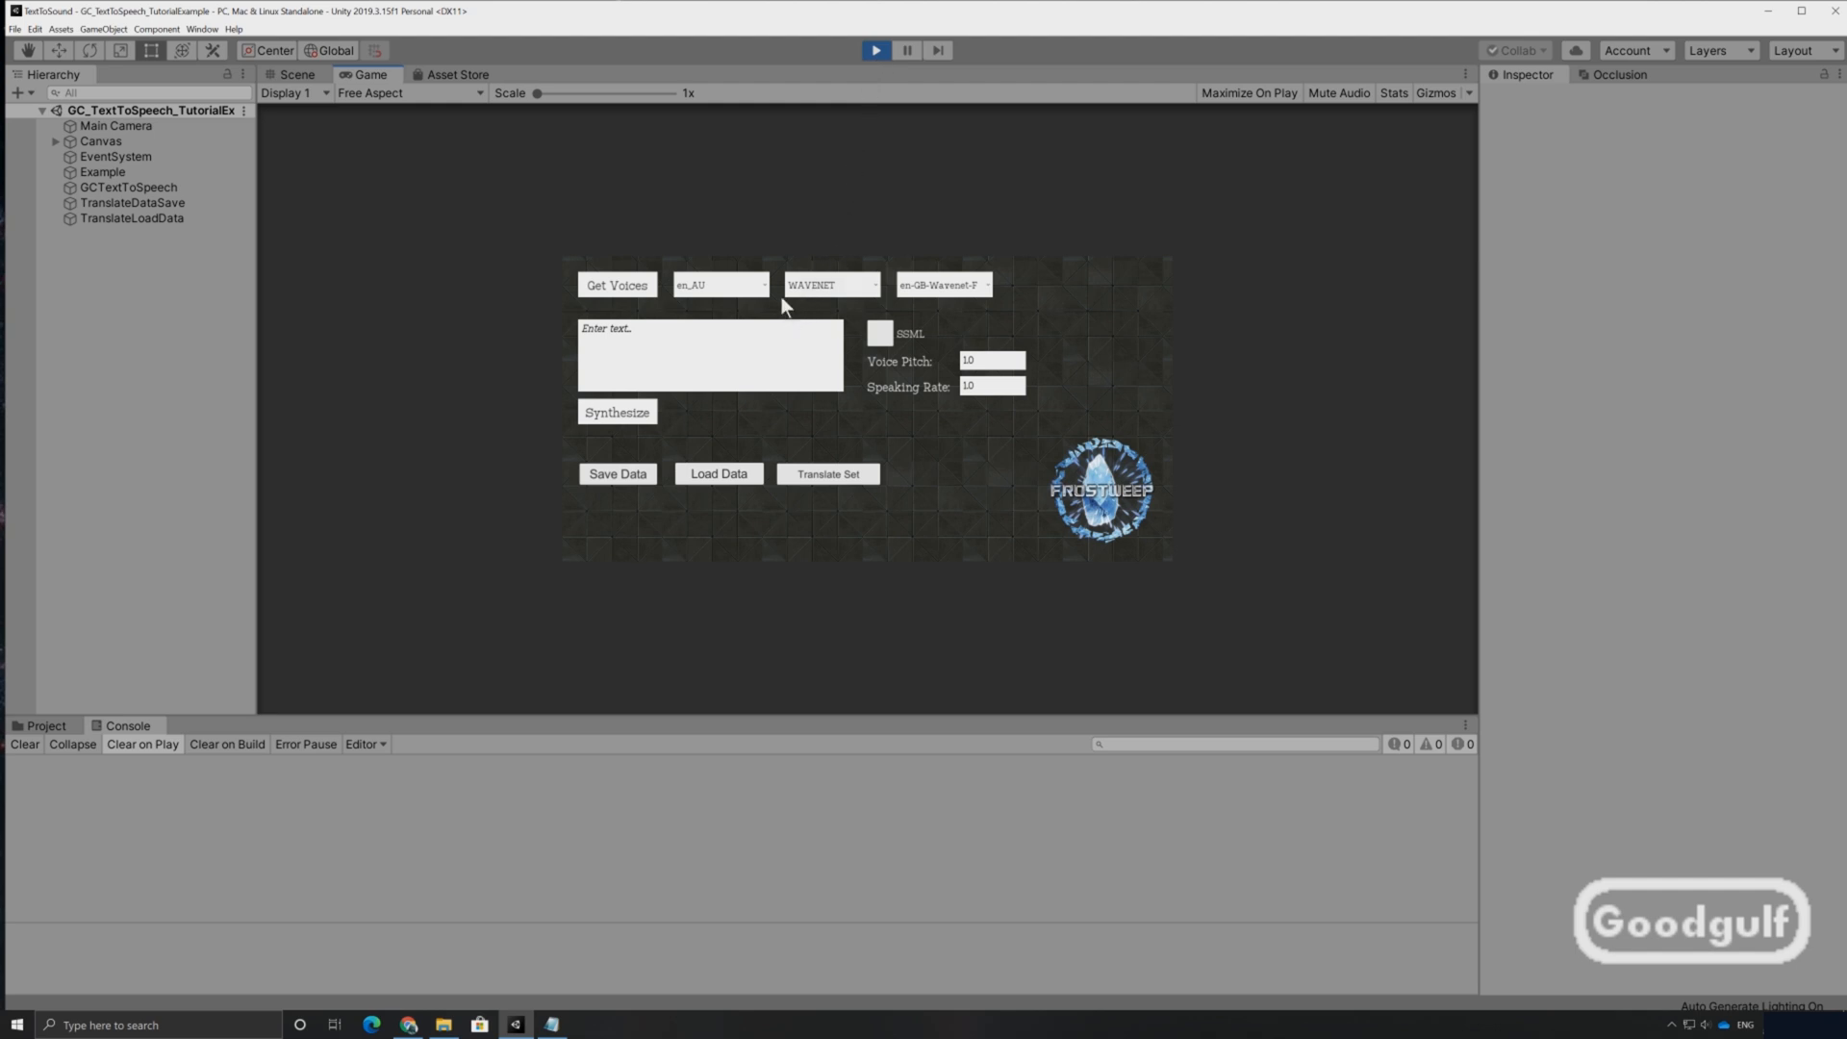
left_click(718, 285)
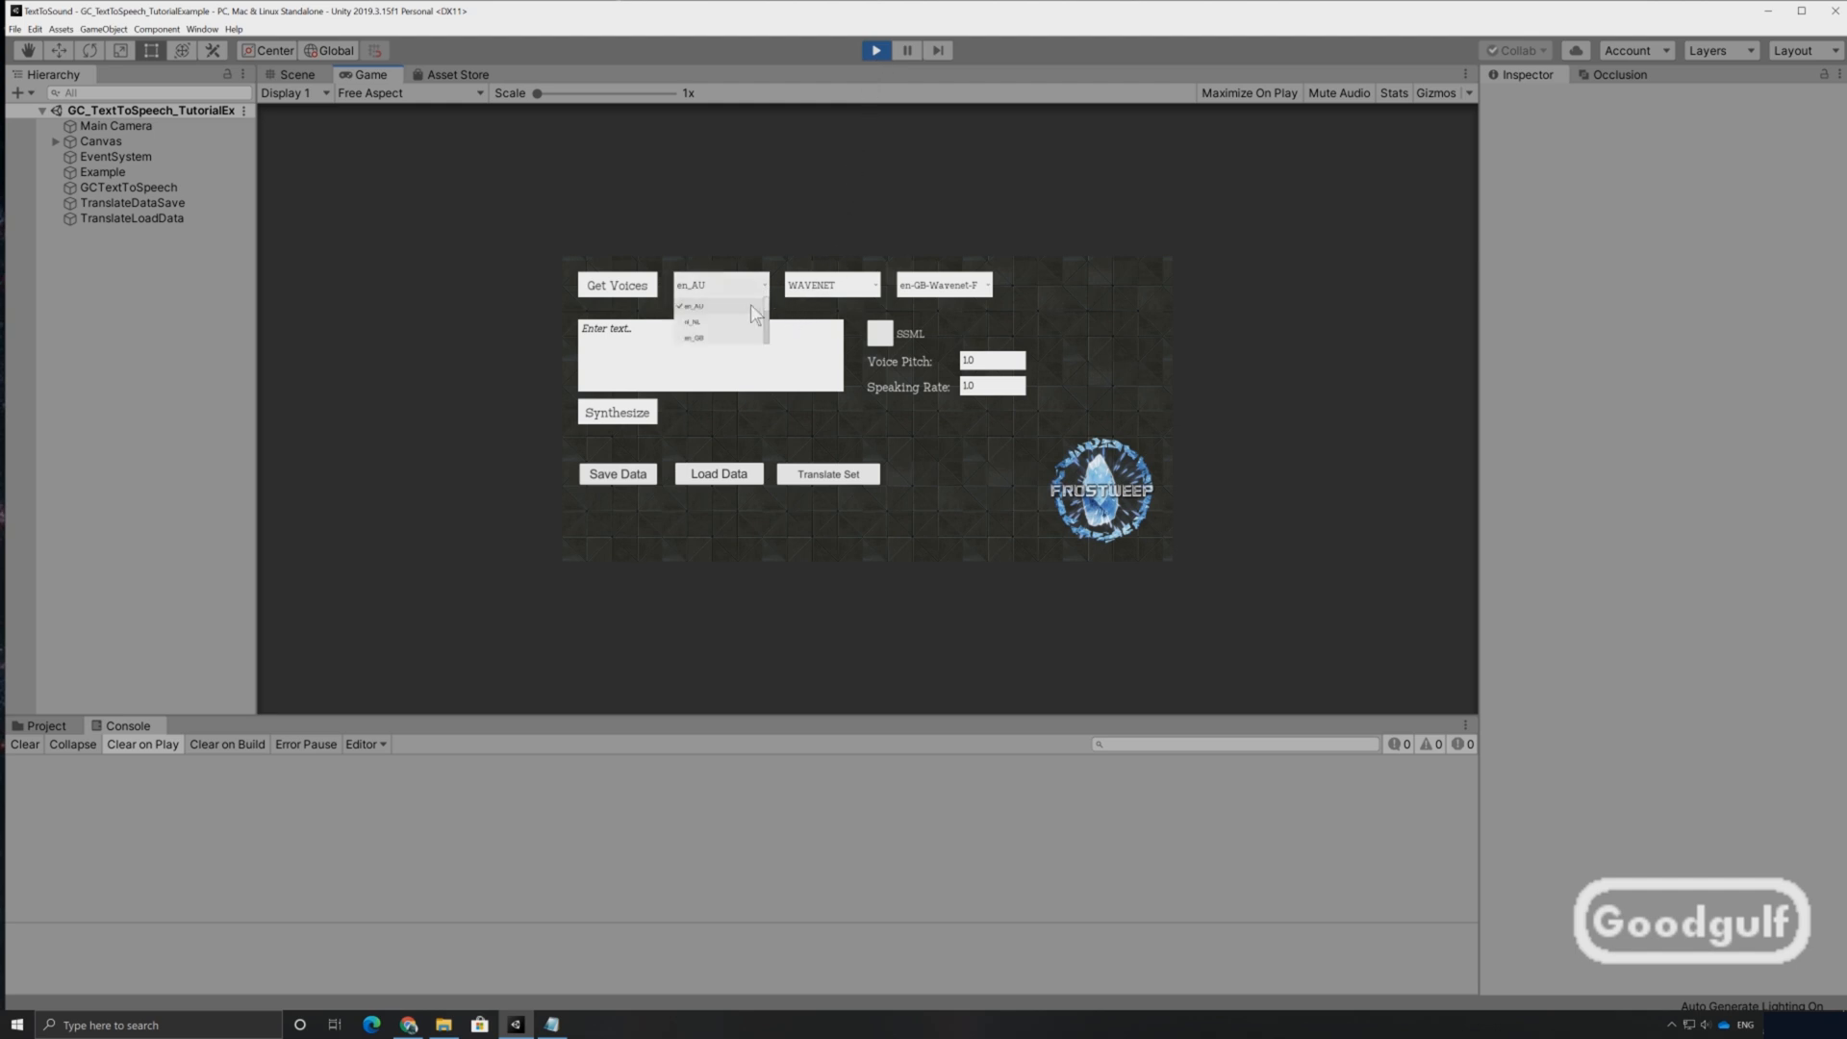
left_click(695, 339)
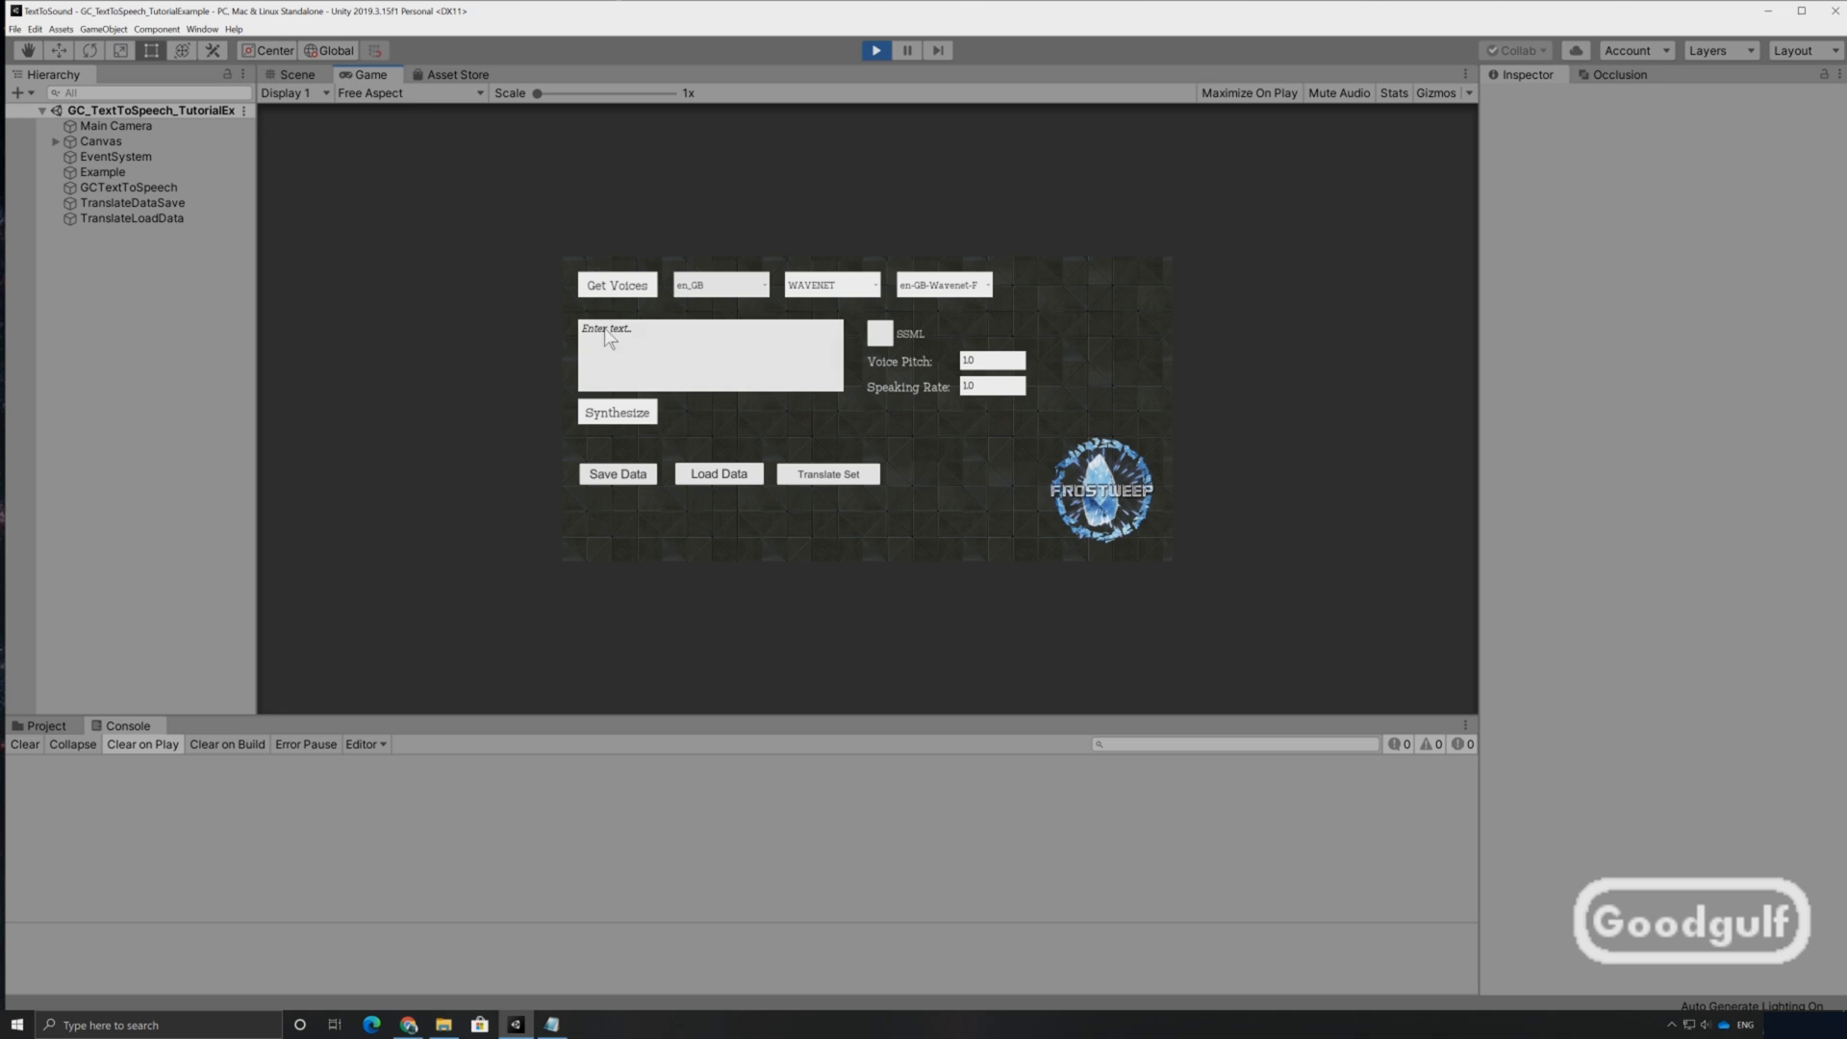
type("Click on exit to leave the game")
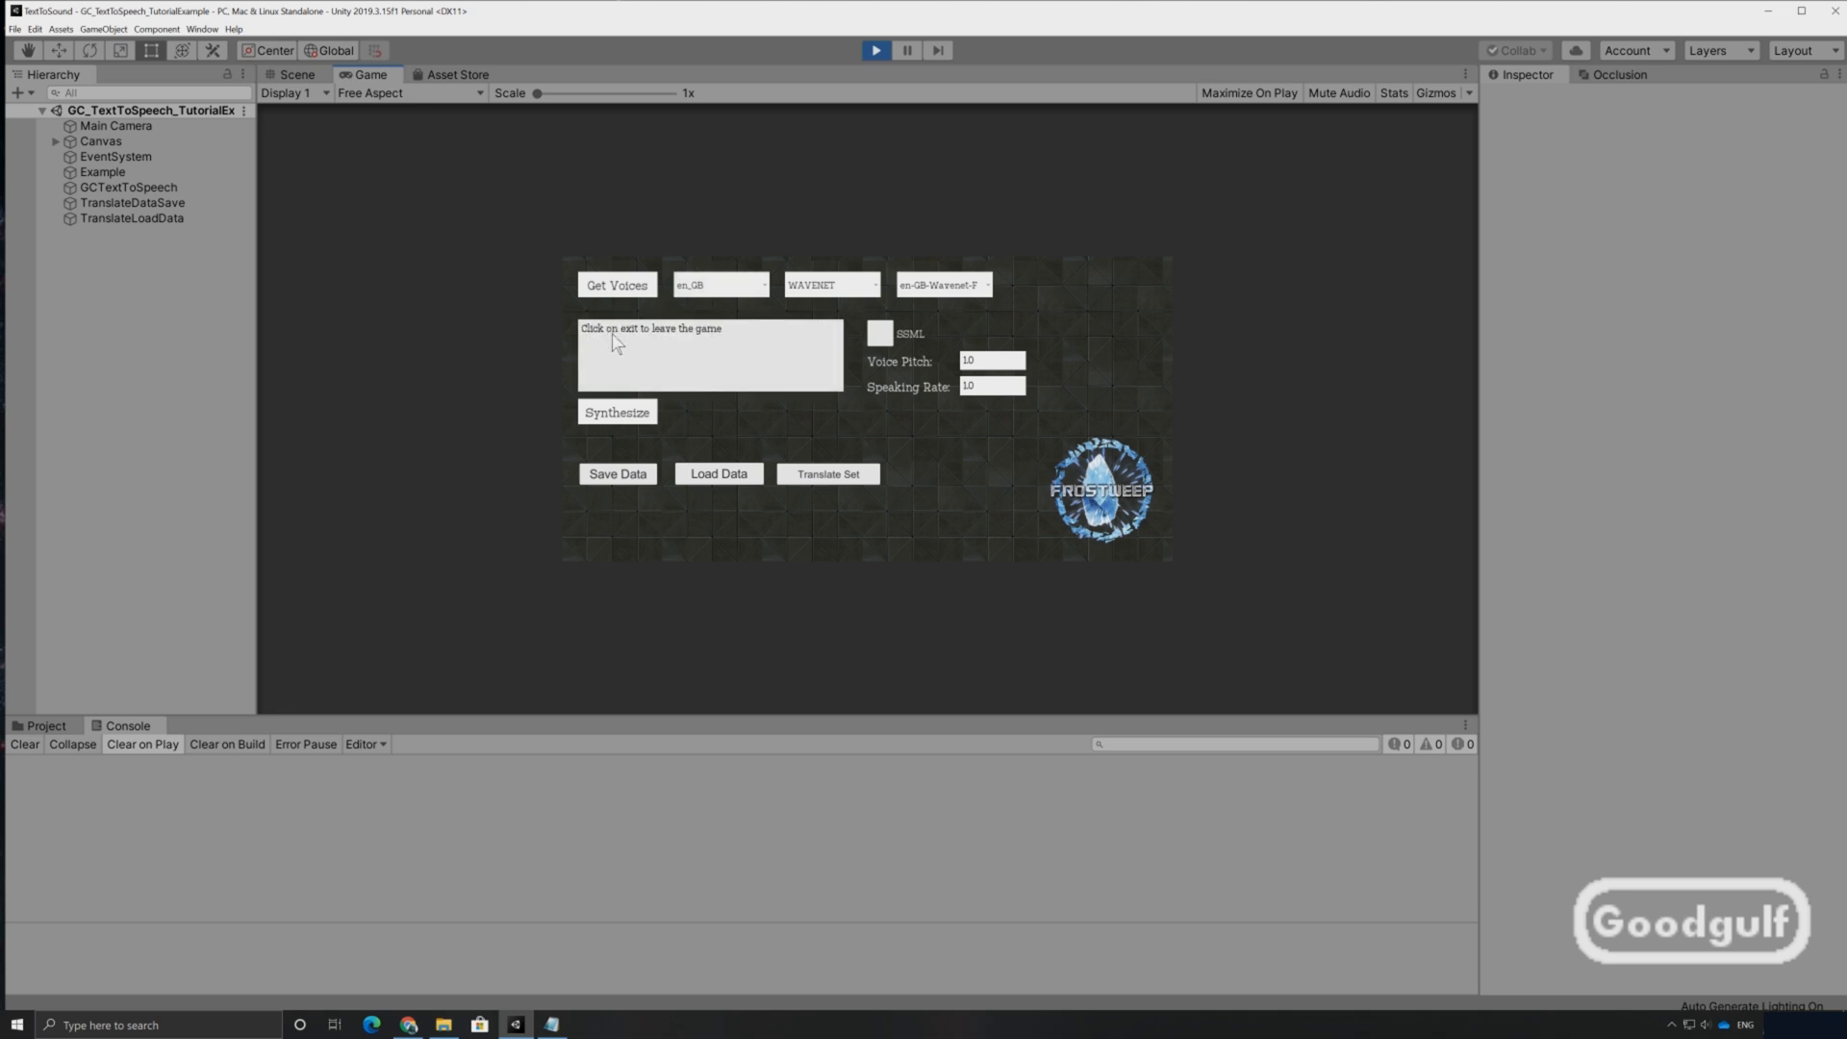
mouse_move(618, 413)
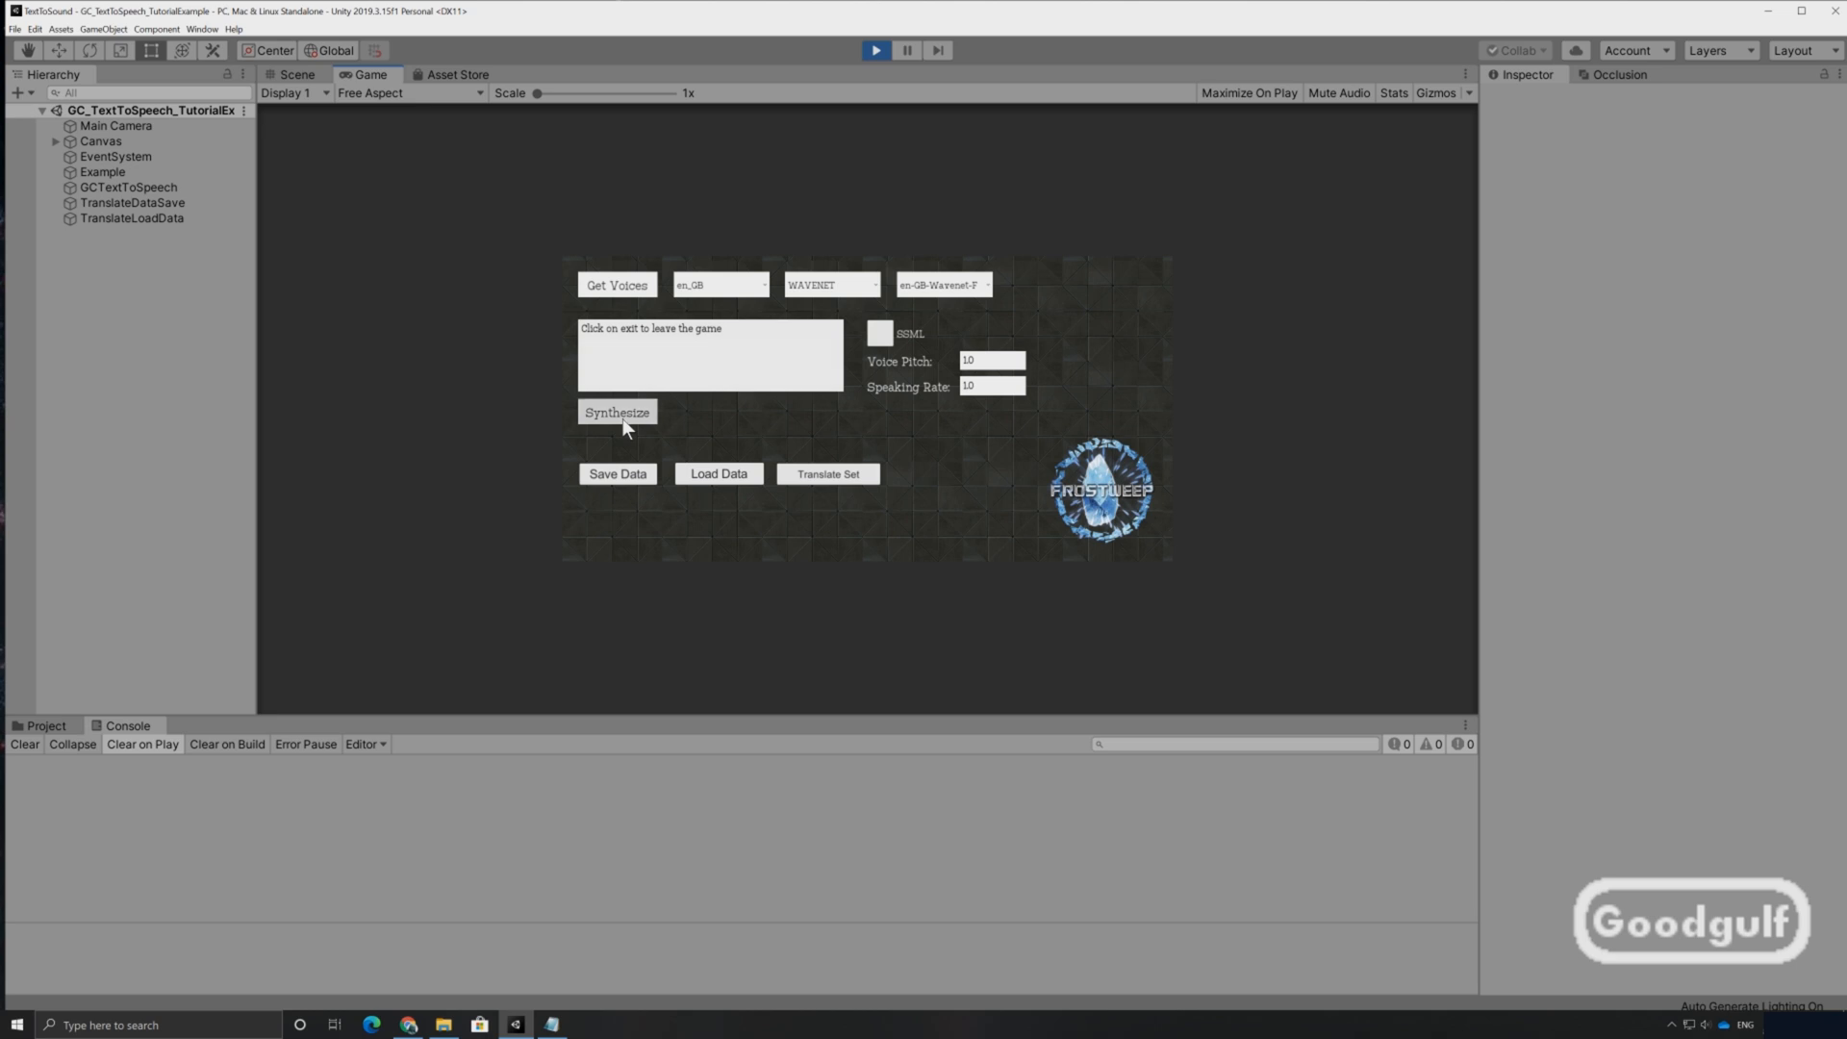
left_click(615, 412)
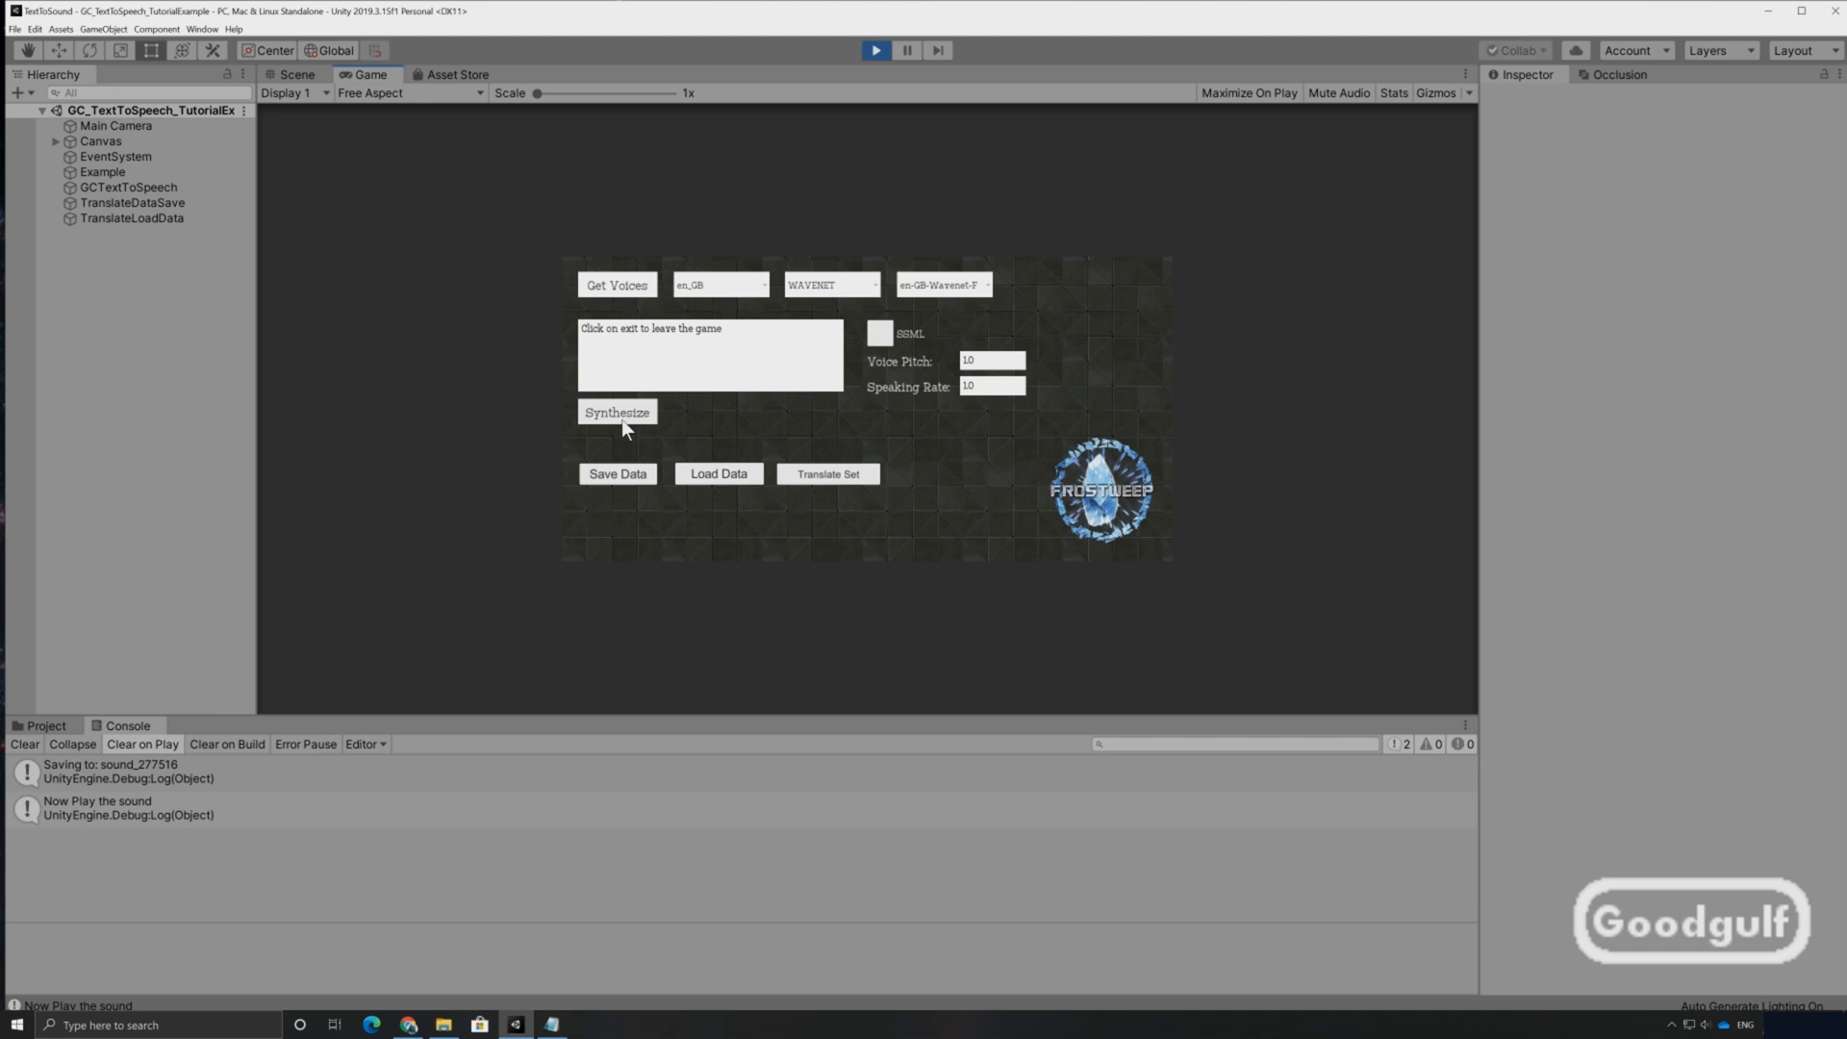
mouse_move(506, 485)
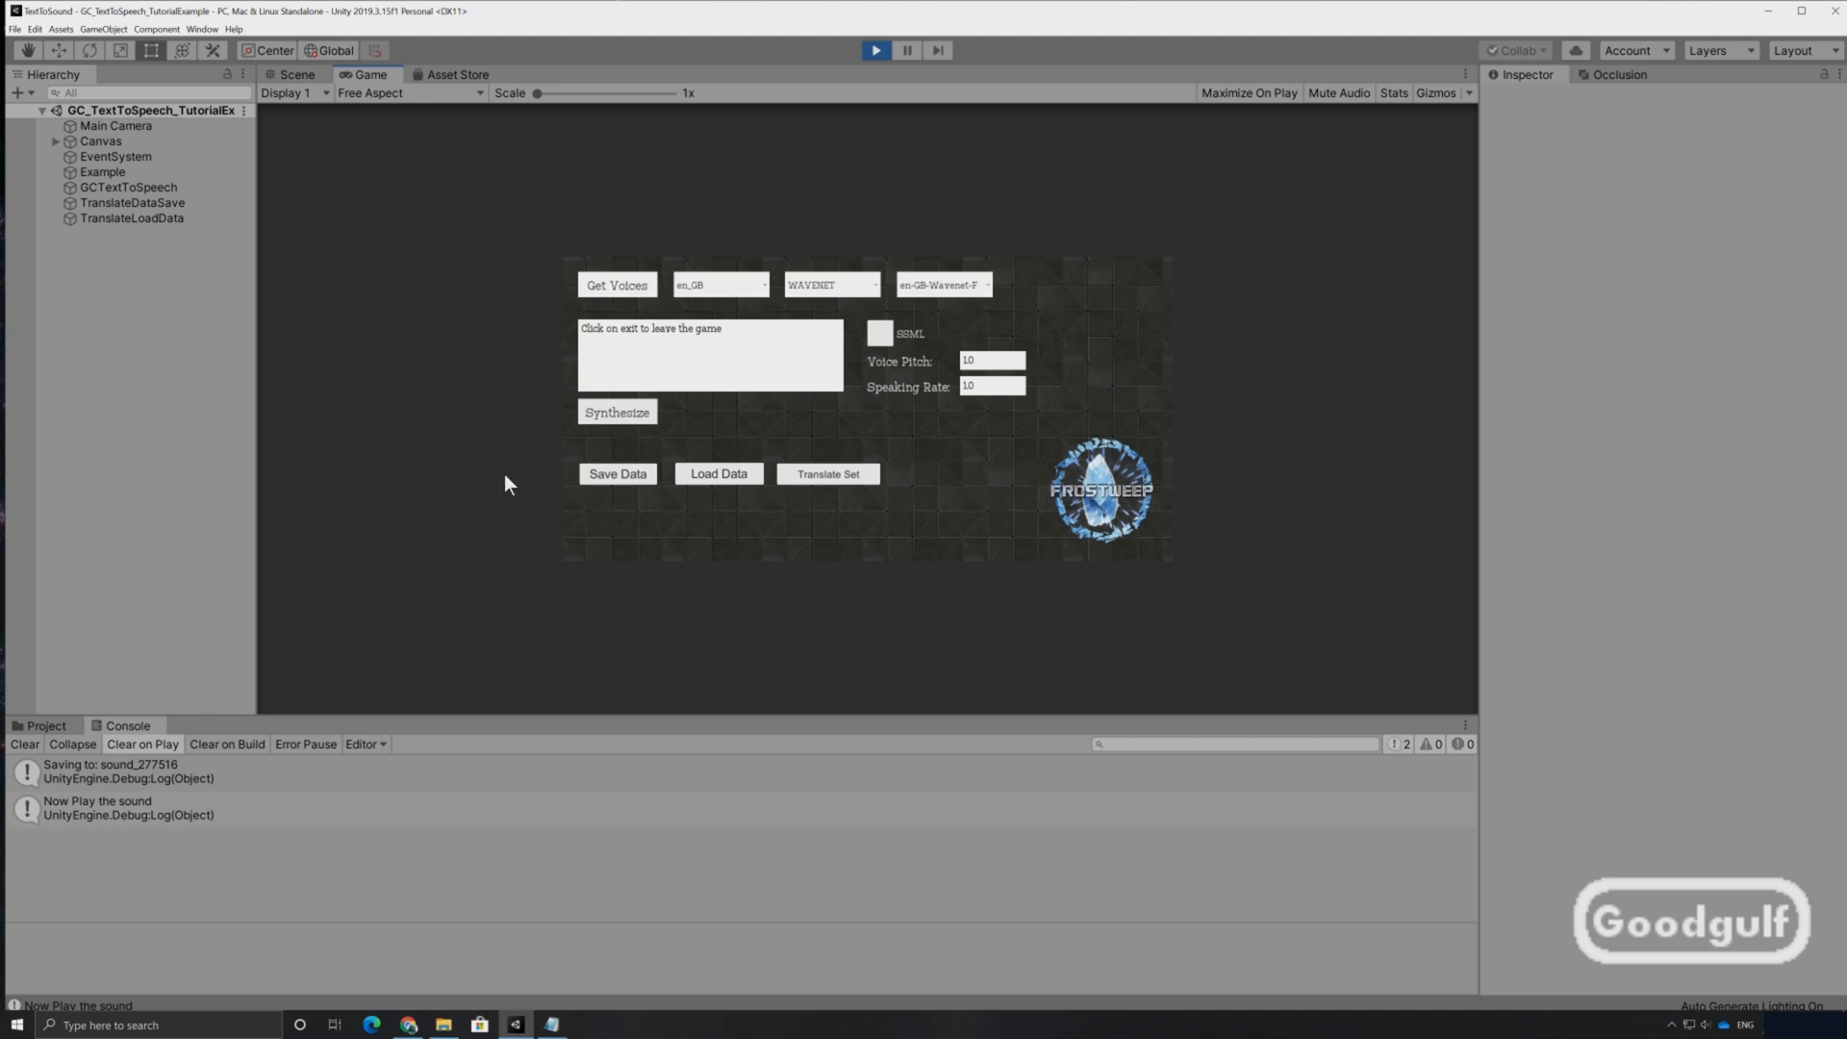